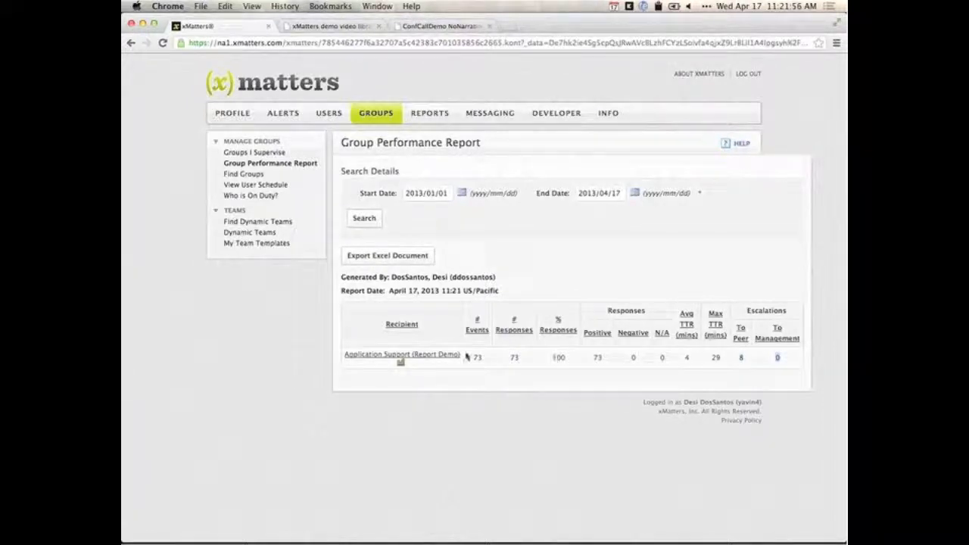
pyautogui.moveTo(694, 364)
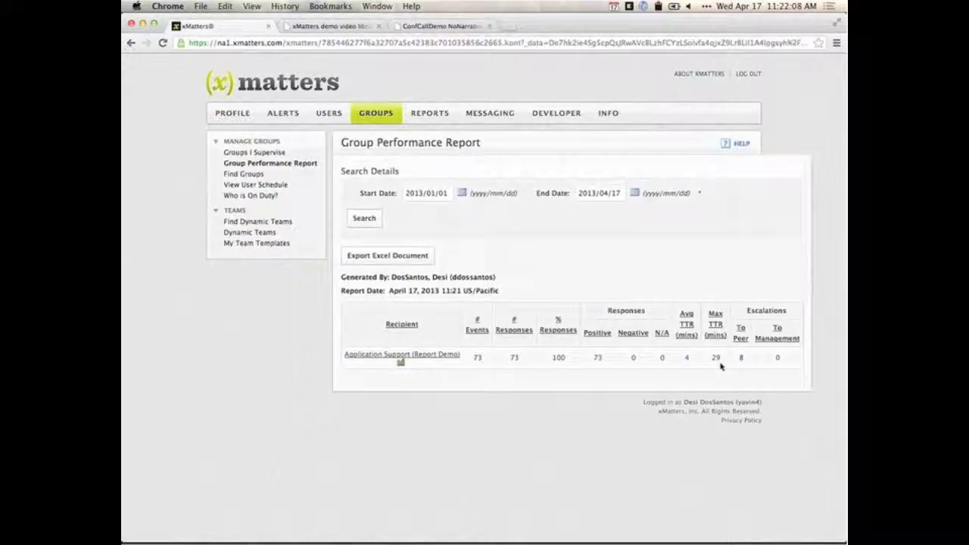
pyautogui.moveTo(439, 358)
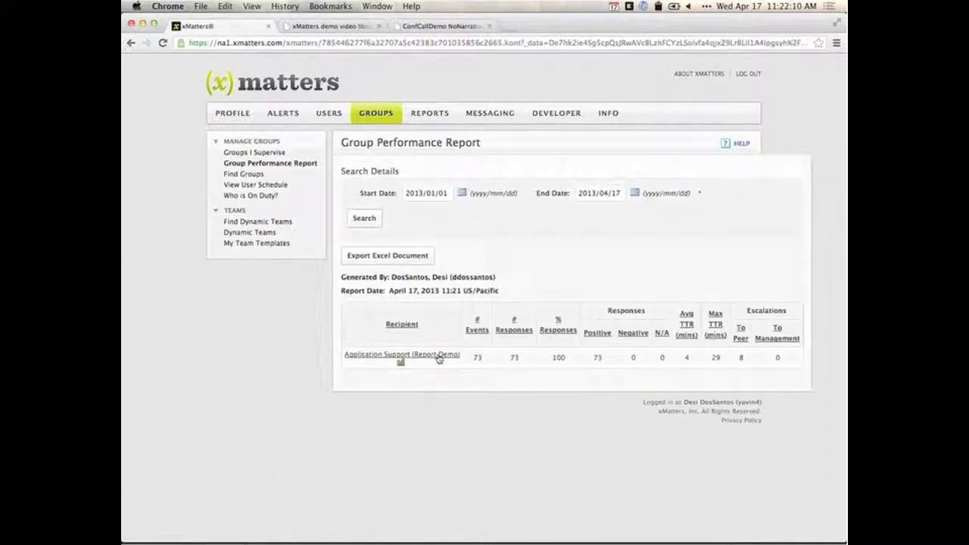
# Drill into Application Support (Report Demo) and scroll its six members' events, responses and escalations
pyautogui.click(402, 354)
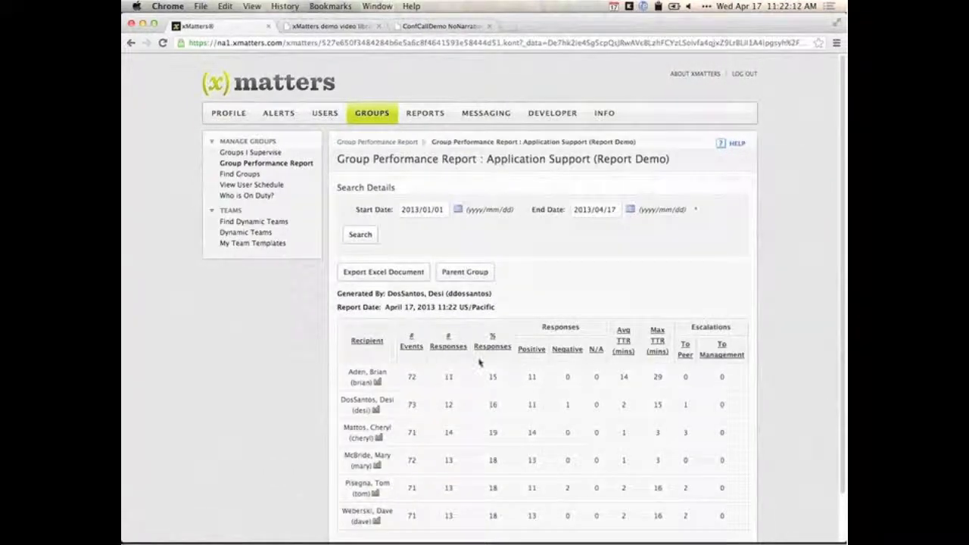
pyautogui.scroll(-3)
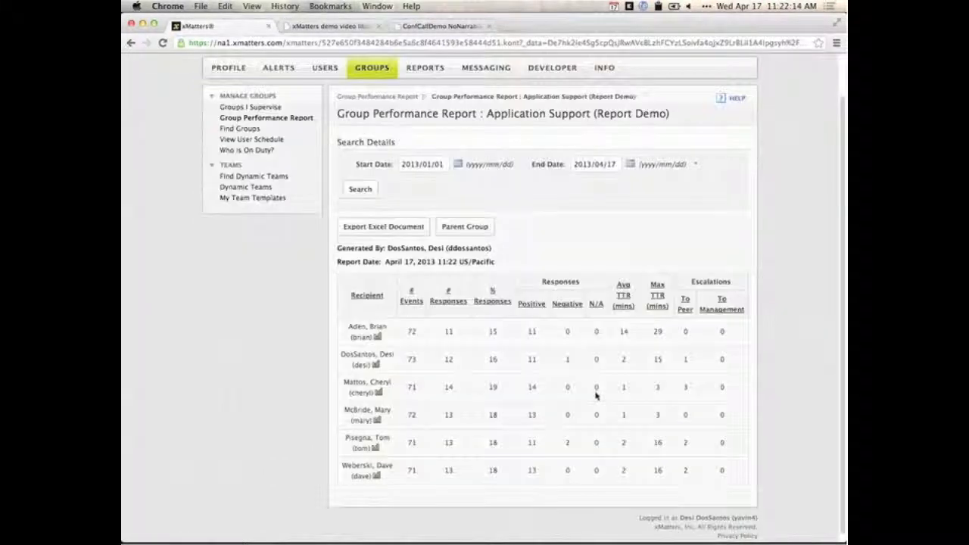
pyautogui.scroll(-3)
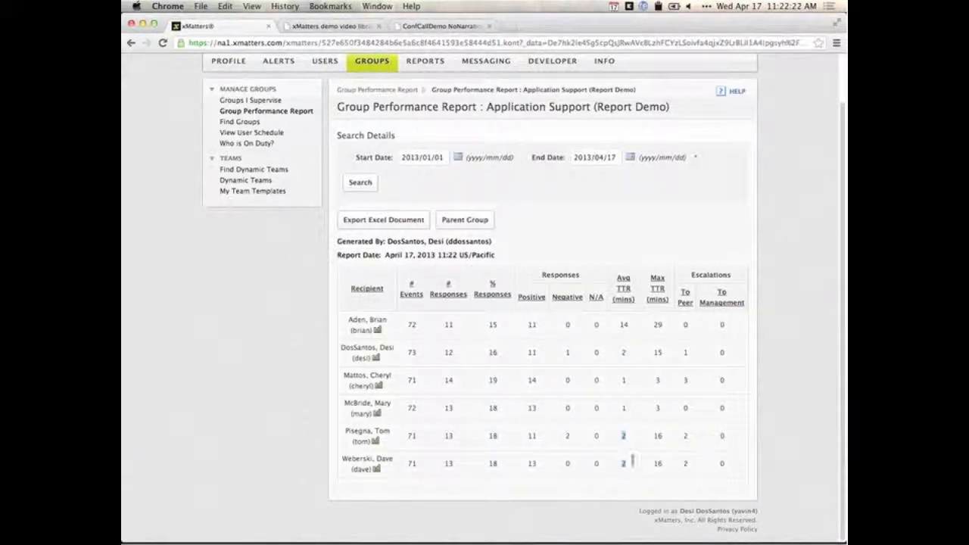
pyautogui.moveTo(628, 337)
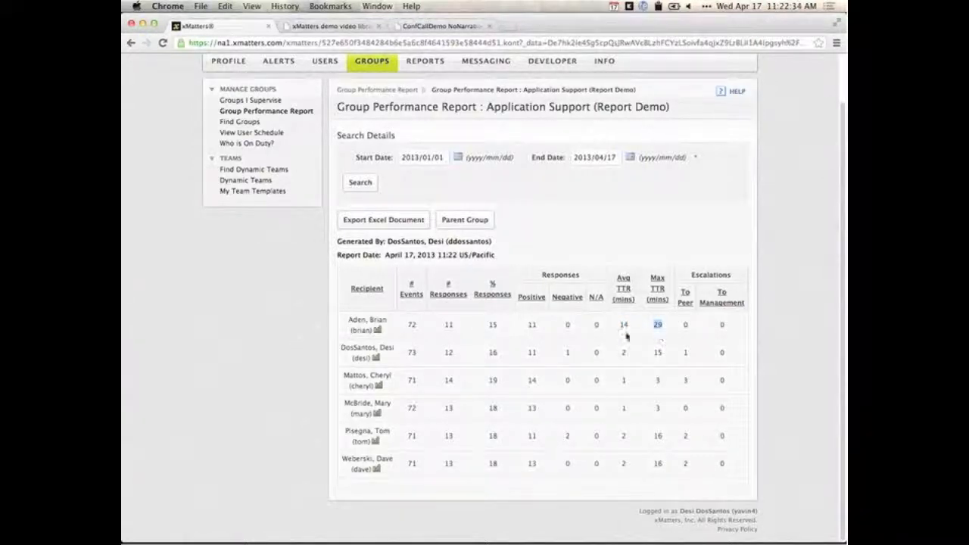
pyautogui.moveTo(652, 365)
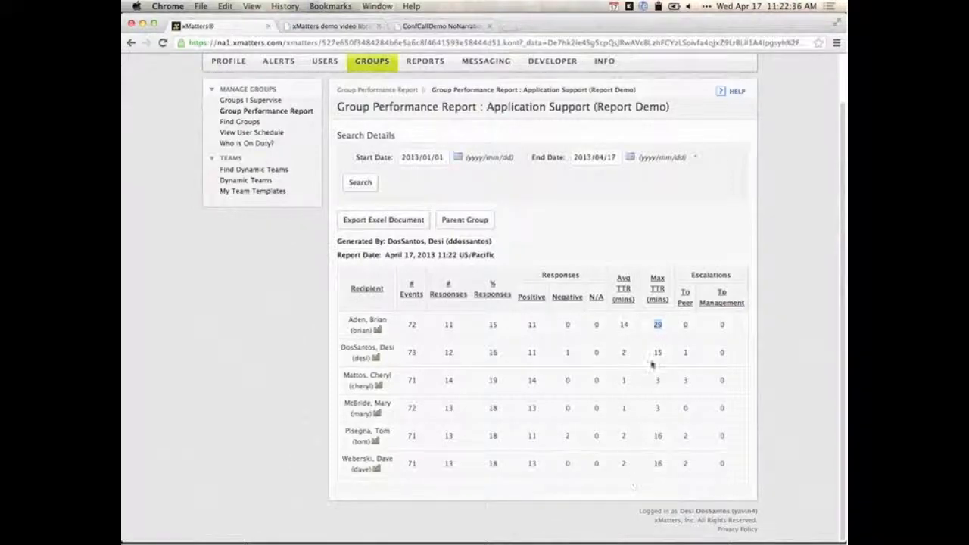
pyautogui.moveTo(636, 402)
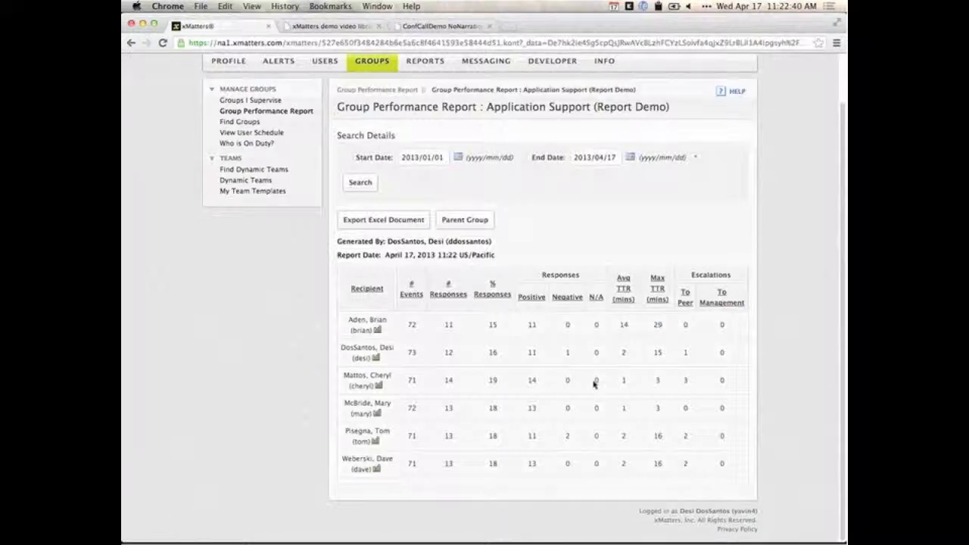
pyautogui.moveTo(583, 344)
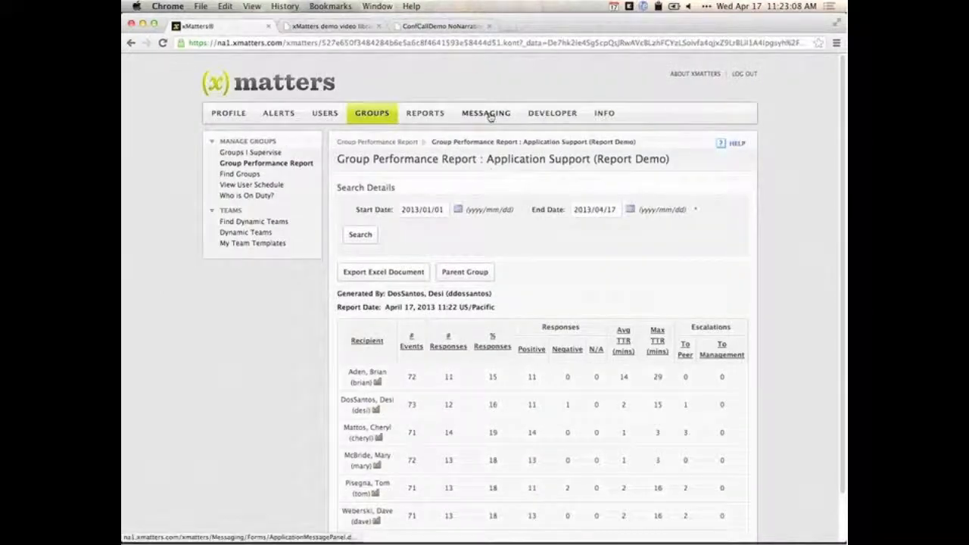
# Start a new Quick Message from Messaging with the text 'I need an Oracle DBA now!'
pyautogui.click(485, 113)
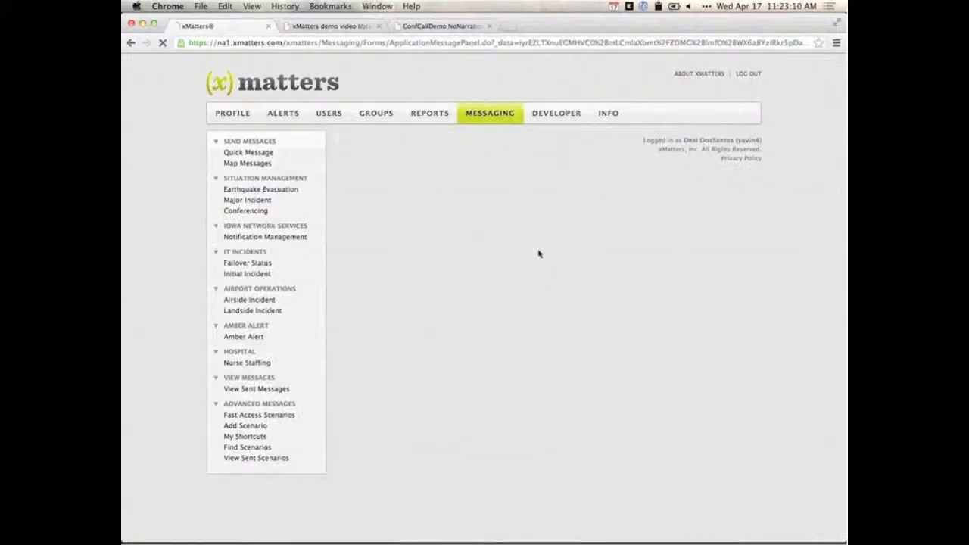
pyautogui.click(248, 152)
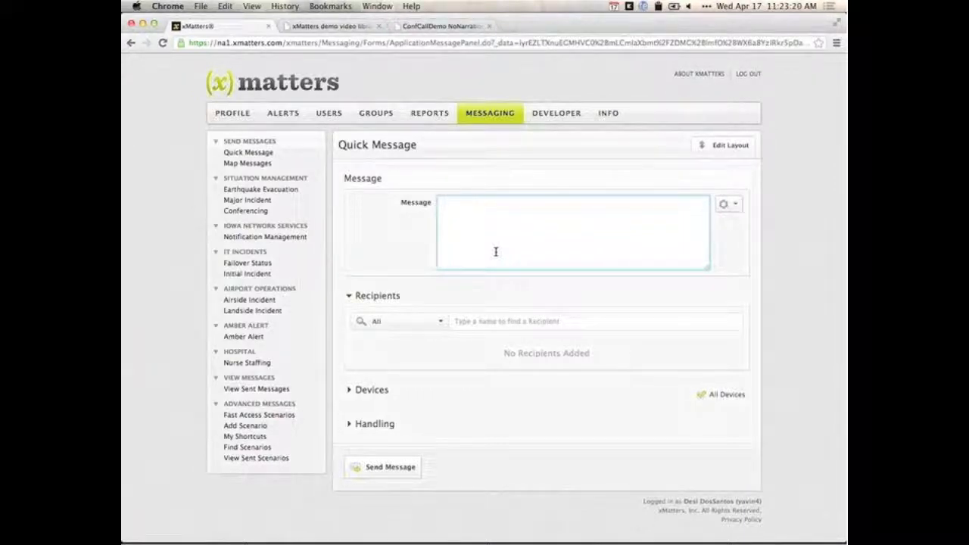
pyautogui.write('I nee')
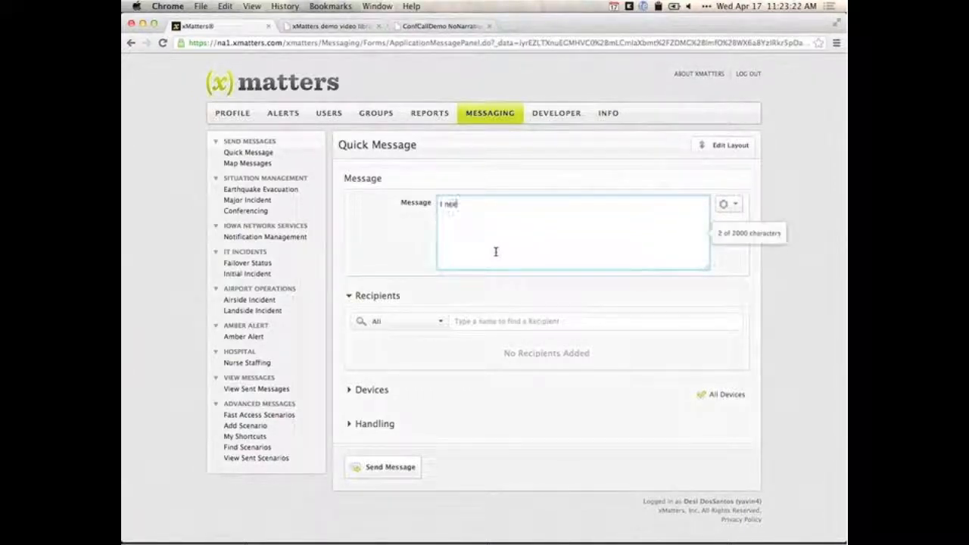
pyautogui.write('I need an Oracle DB')
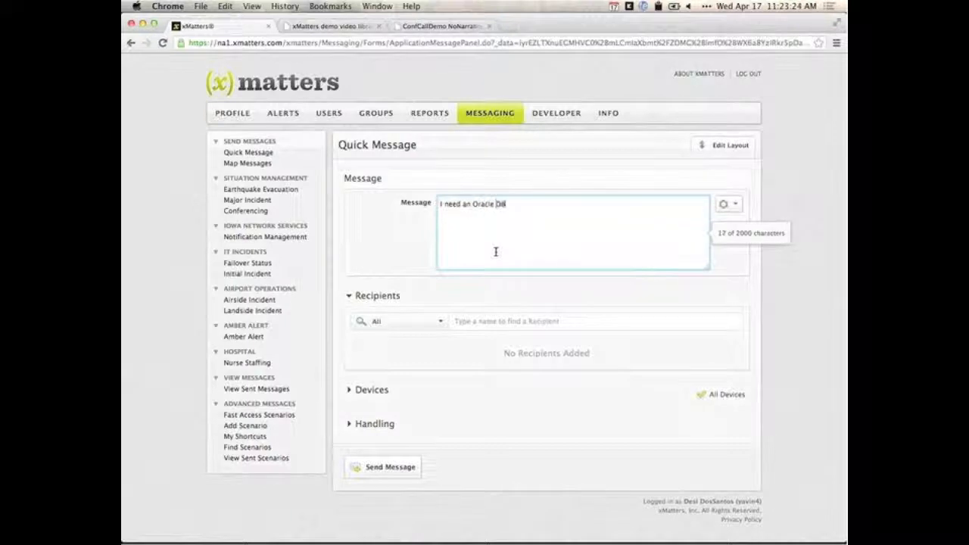
pyautogui.write('A now!')
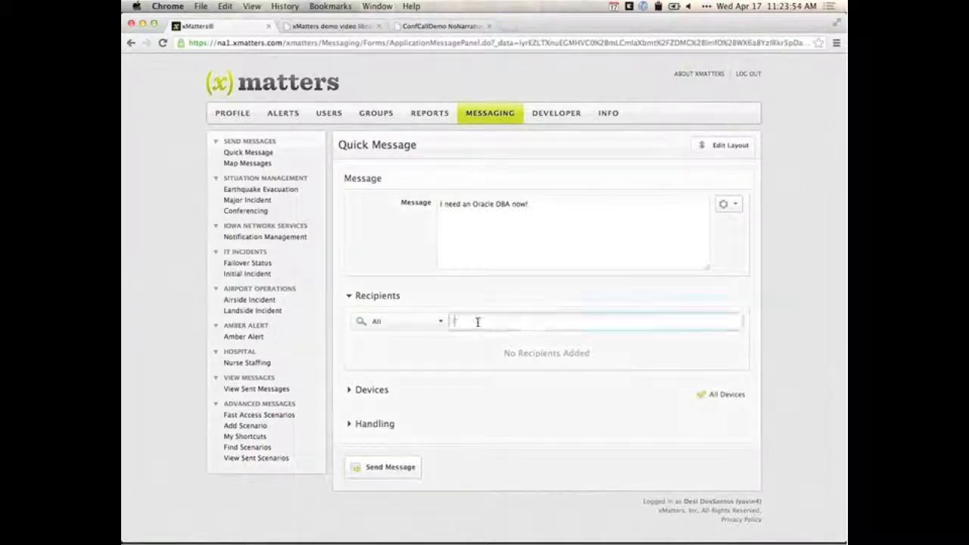
# Search 'ora' and add the Oracle DBAs – Oracle DBA (Desi demo group) as recipient
pyautogui.click(594, 321)
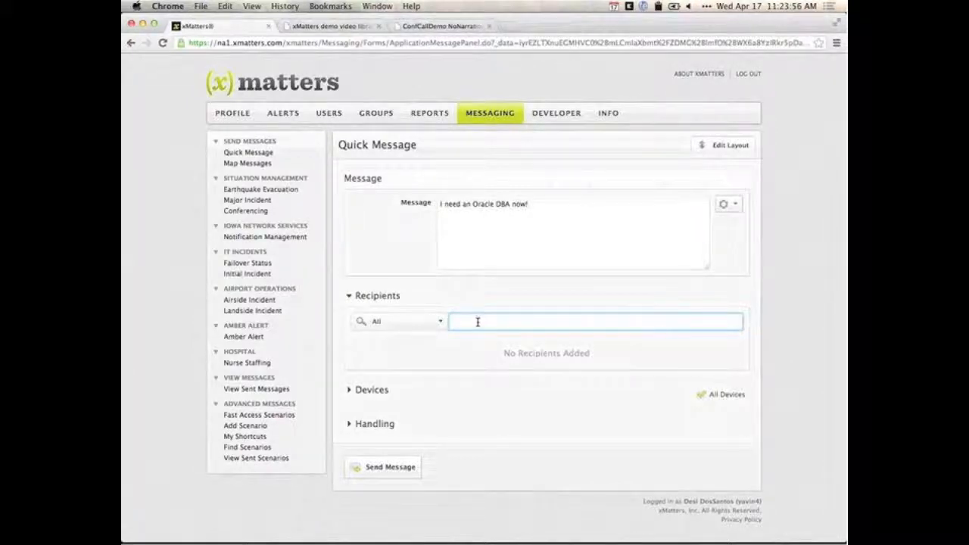
pyautogui.write('ora')
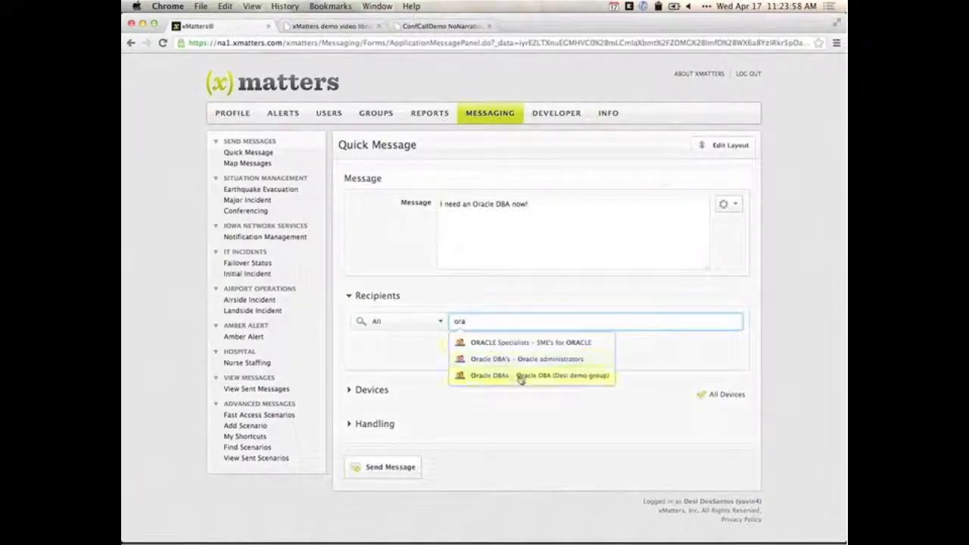
pyautogui.click(523, 376)
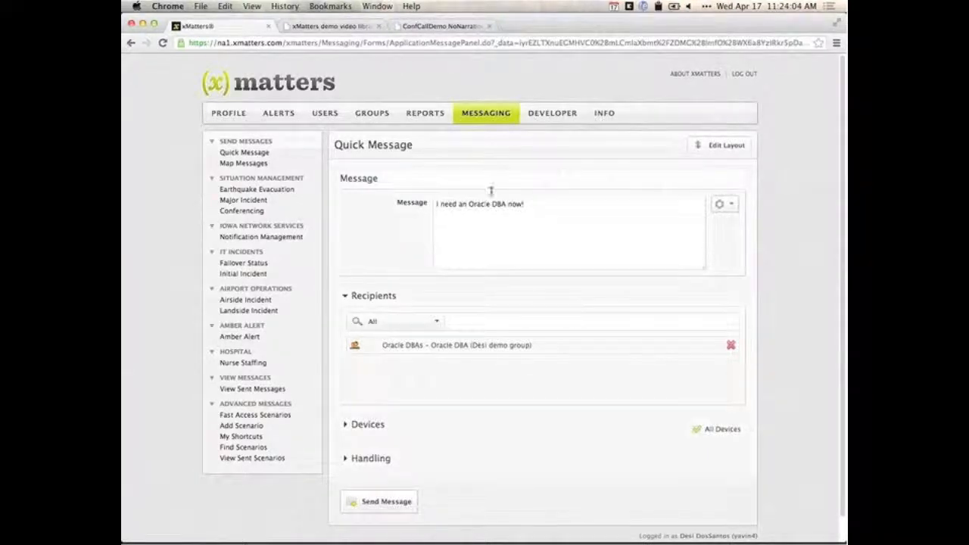
pyautogui.moveTo(464, 296)
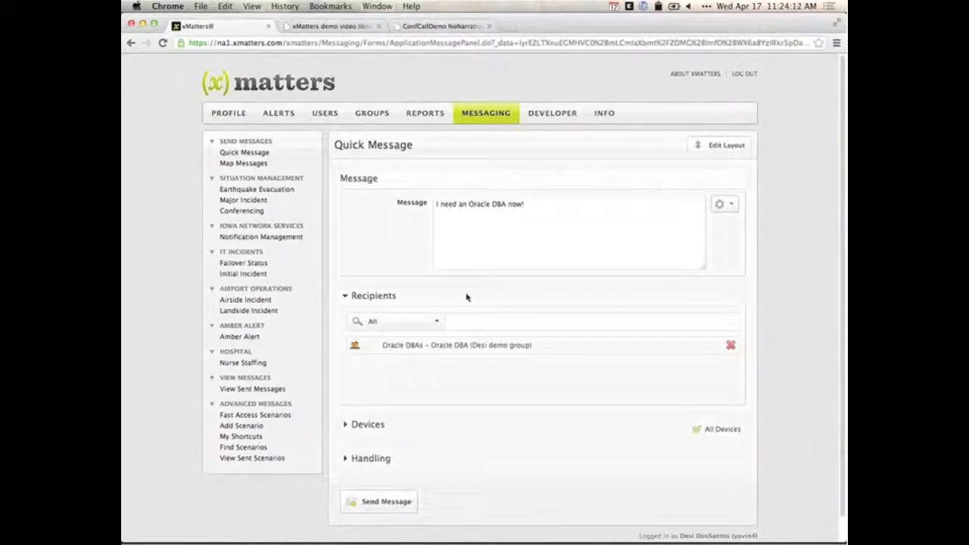
pyautogui.doubleClick(488, 204)
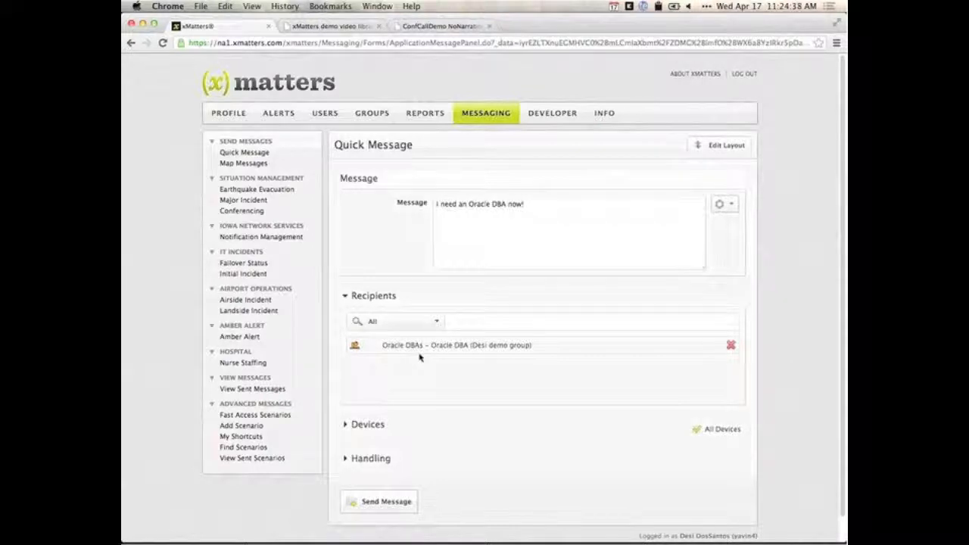
pyautogui.moveTo(415, 366)
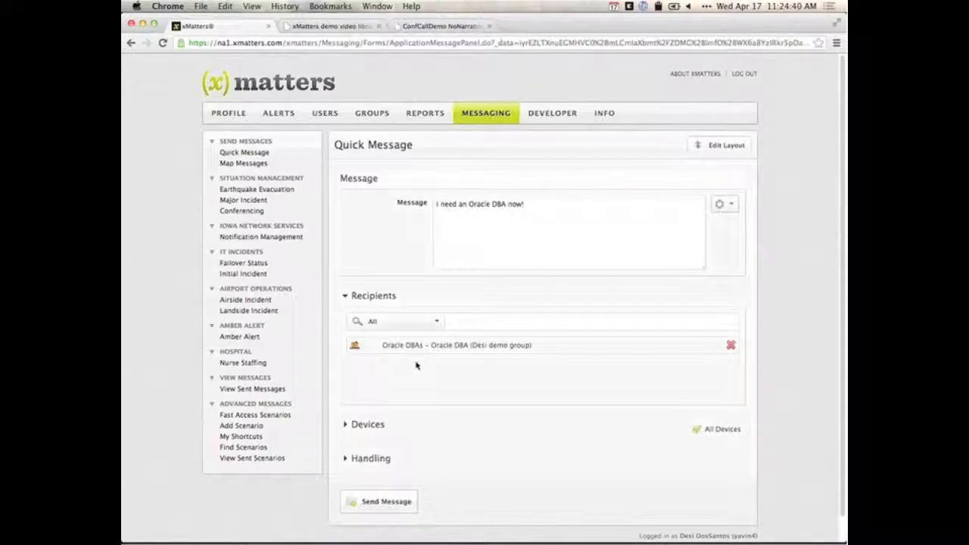
# Review the delivery device types for the message, keeping all devices enabled
pyautogui.click(346, 424)
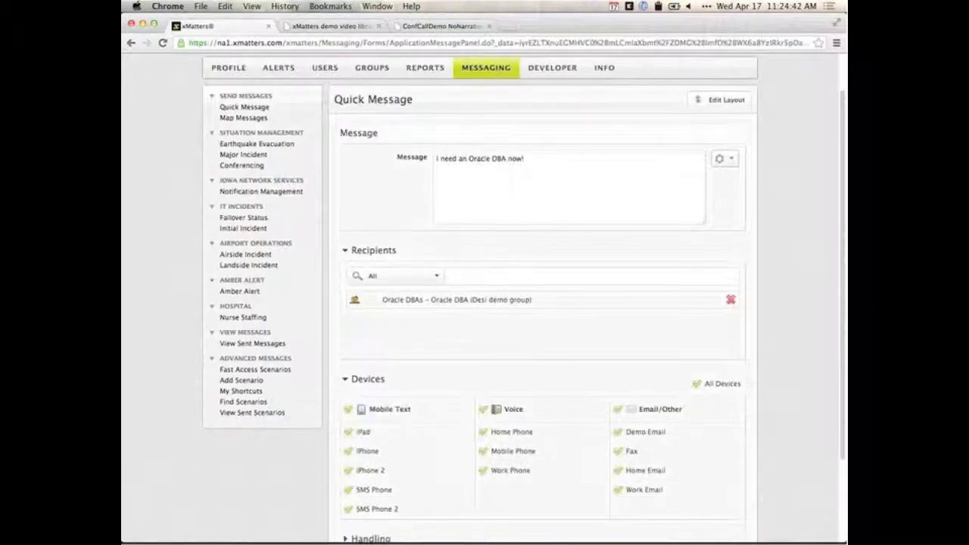
pyautogui.scroll(-3)
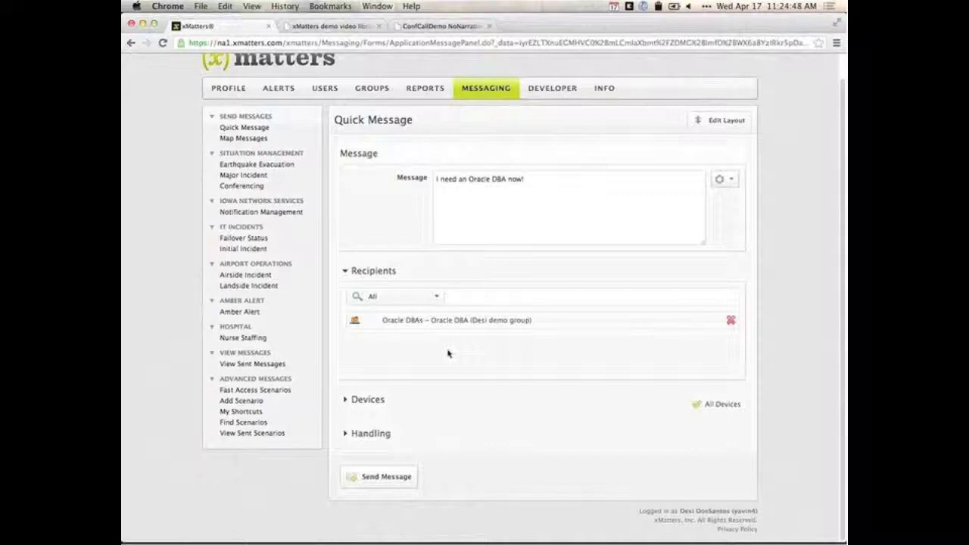
pyautogui.moveTo(666, 522)
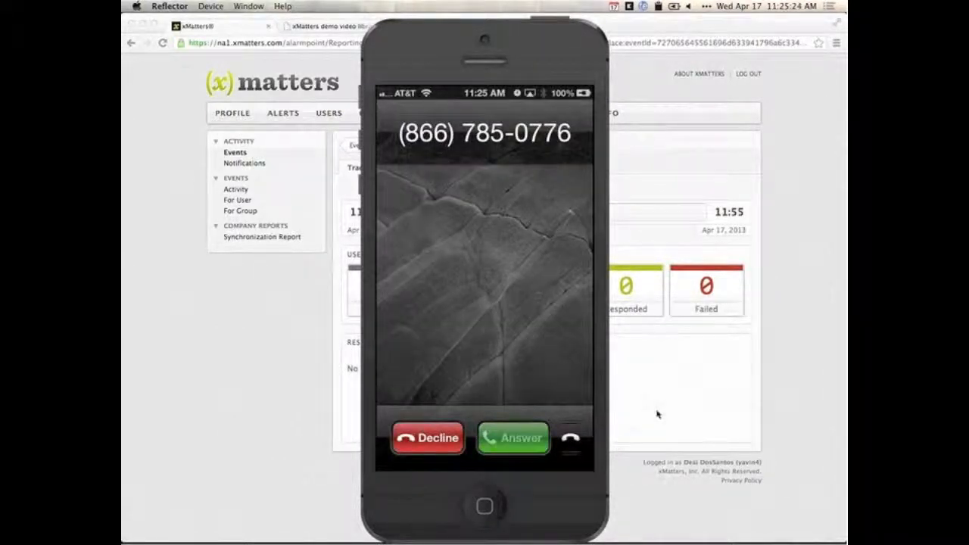
# Answer the xMatters call on the mirrored iPhone and enter a response digit on its keypad
pyautogui.click(513, 437)
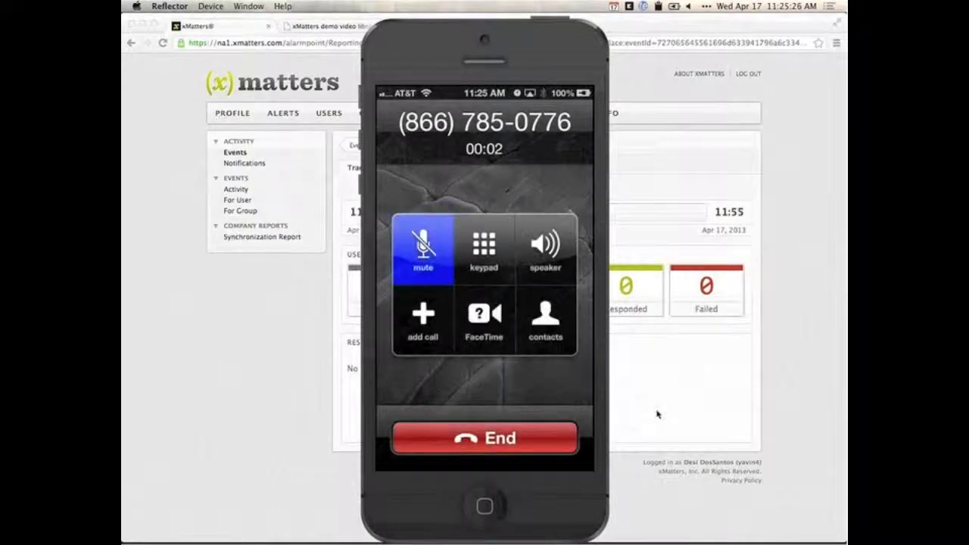
pyautogui.click(483, 249)
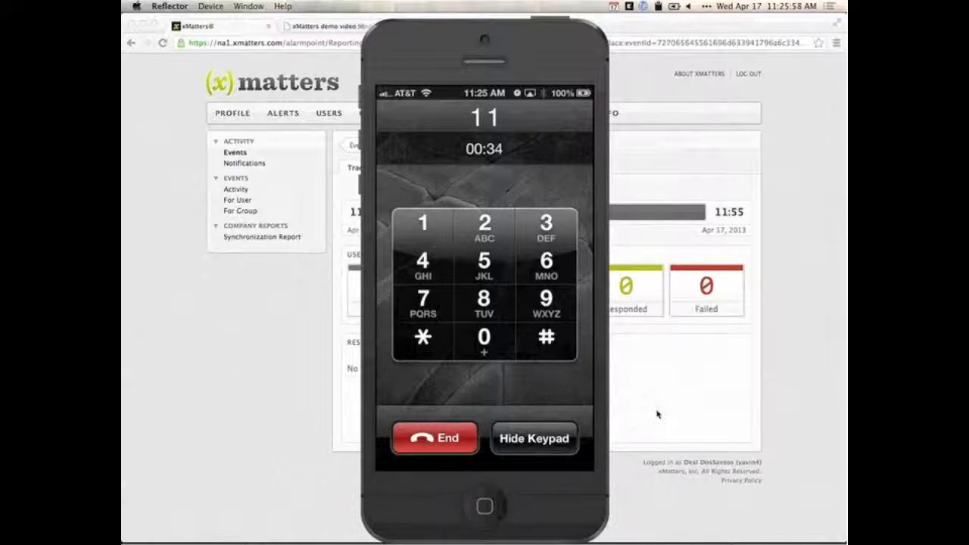
pyautogui.click(434, 438)
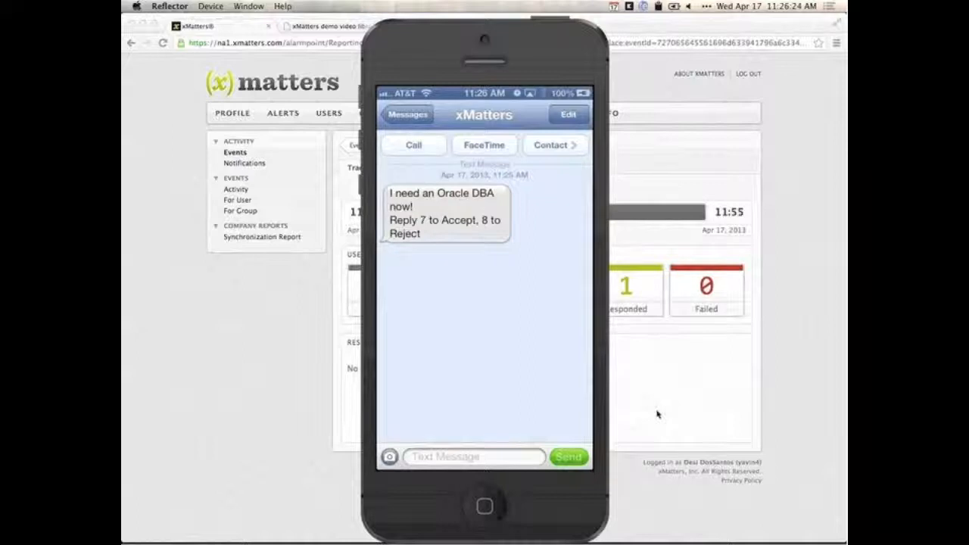
pyautogui.moveTo(488, 359)
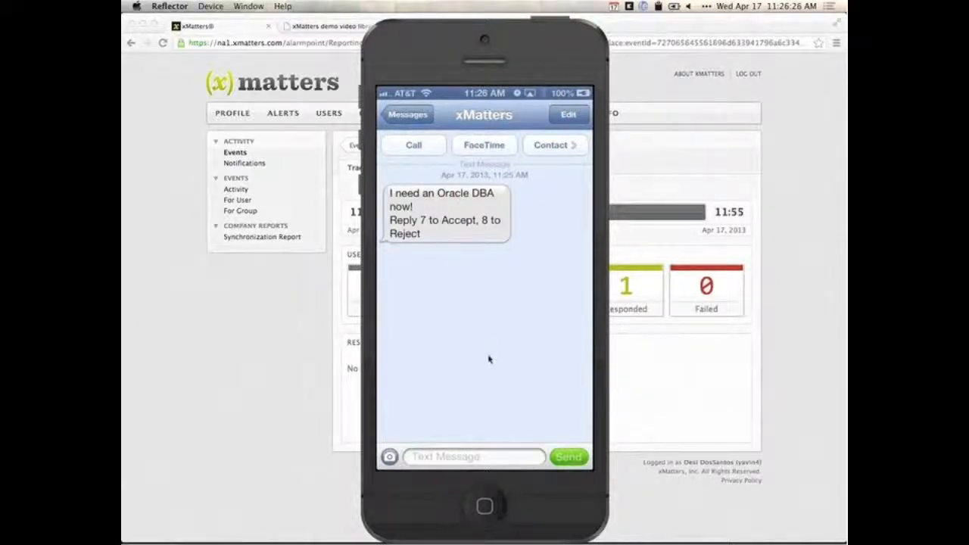
pyautogui.moveTo(500, 267)
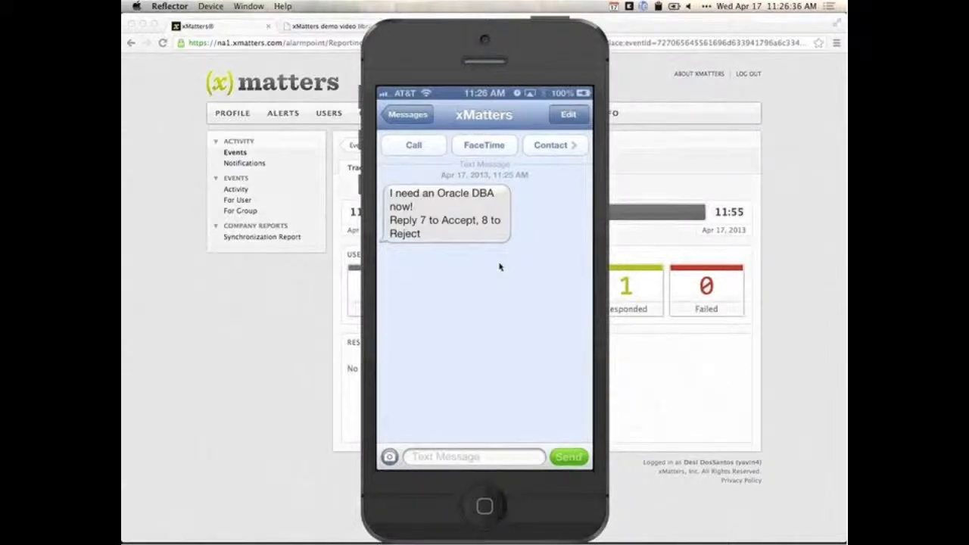
# Open the xMatters Message email in the phone's Mail and scroll to its Accept/Reject links
pyautogui.click(407, 114)
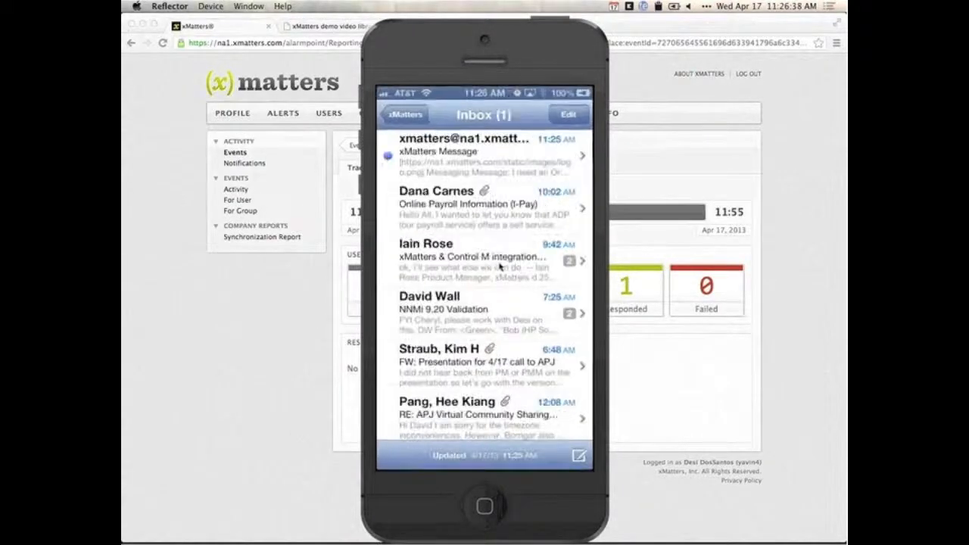
pyautogui.click(483, 157)
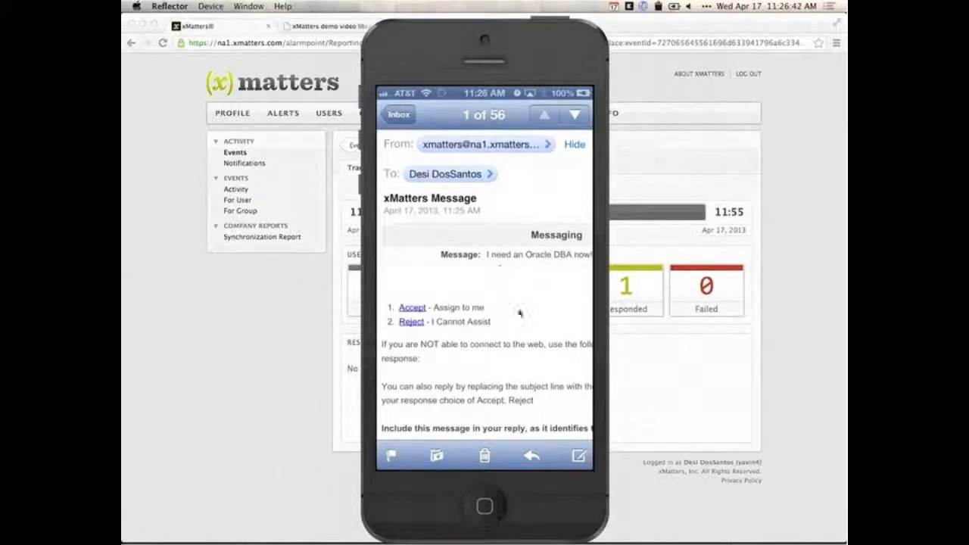
pyautogui.scroll(-3)
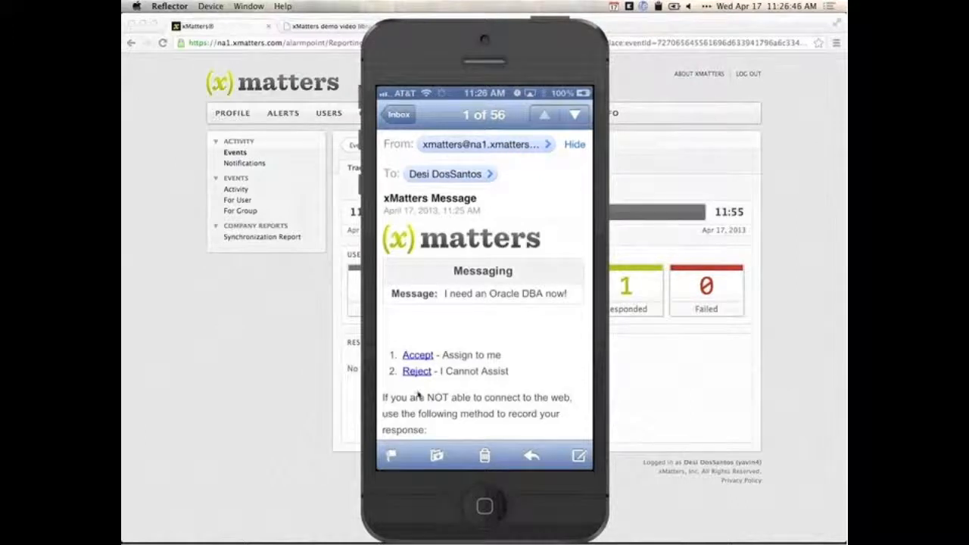
pyautogui.moveTo(538, 344)
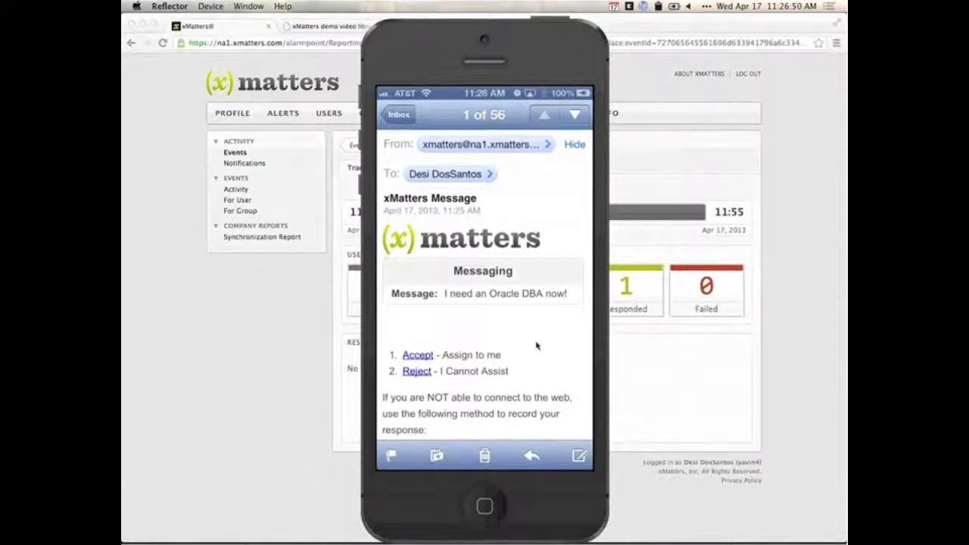
pyautogui.moveTo(638, 369)
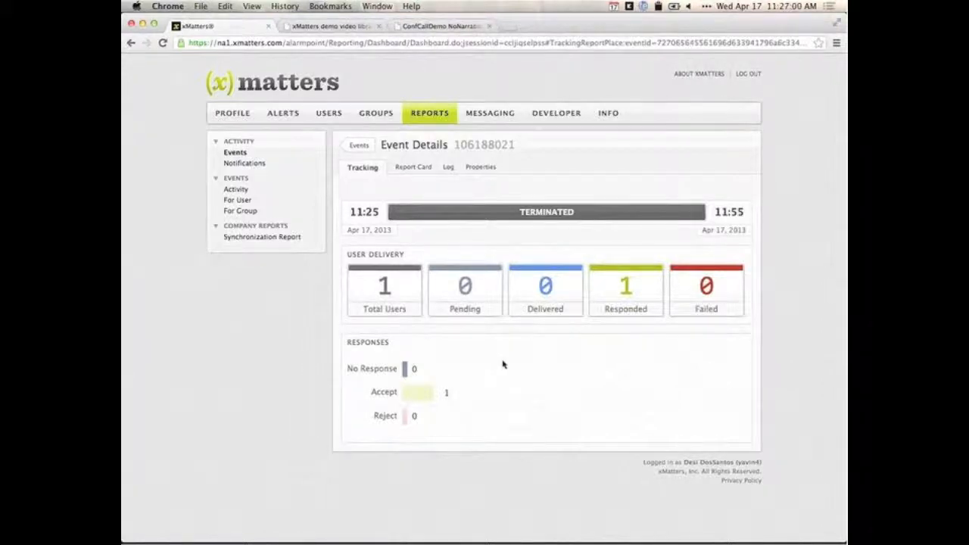
pyautogui.moveTo(394, 310)
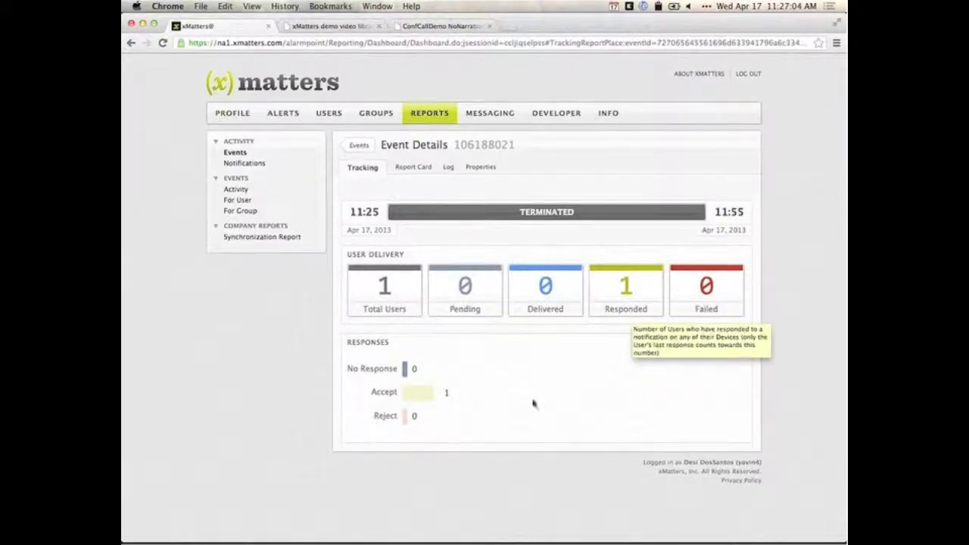
pyautogui.moveTo(500, 373)
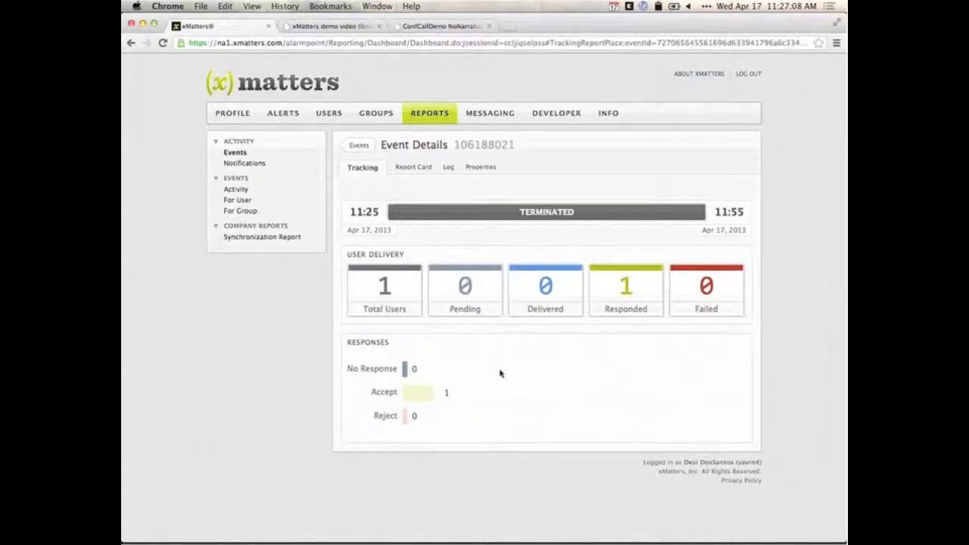
pyautogui.moveTo(432, 320)
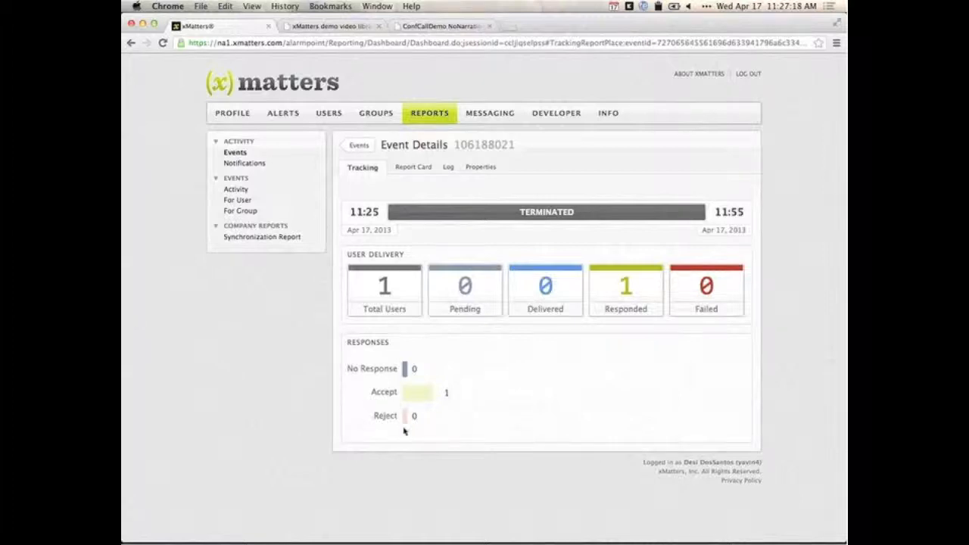
pyautogui.moveTo(499, 414)
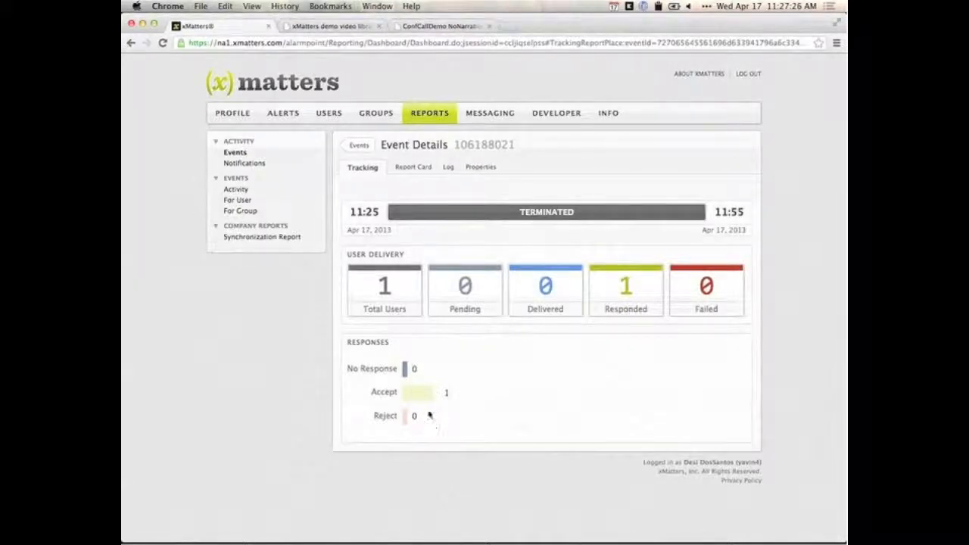
pyautogui.click(625, 286)
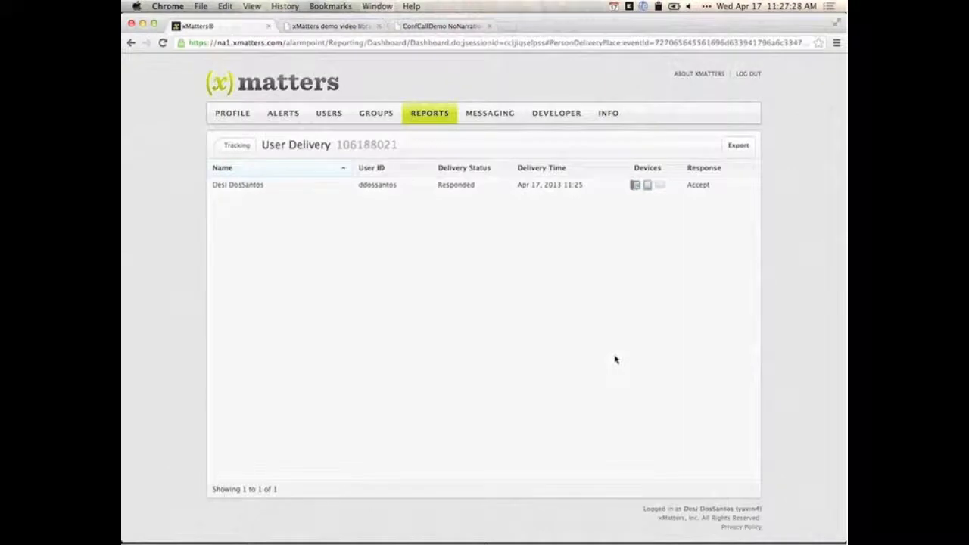
pyautogui.moveTo(540, 345)
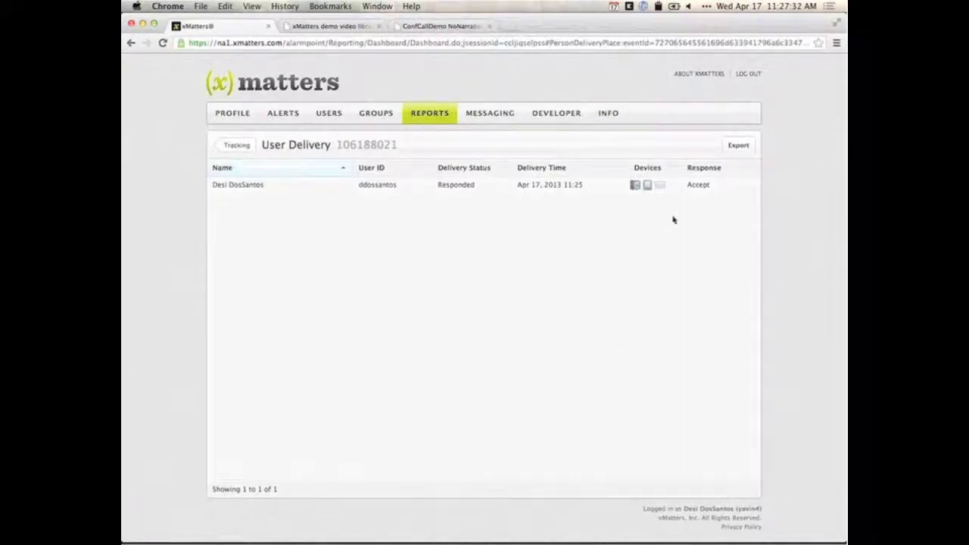
pyautogui.moveTo(647, 185)
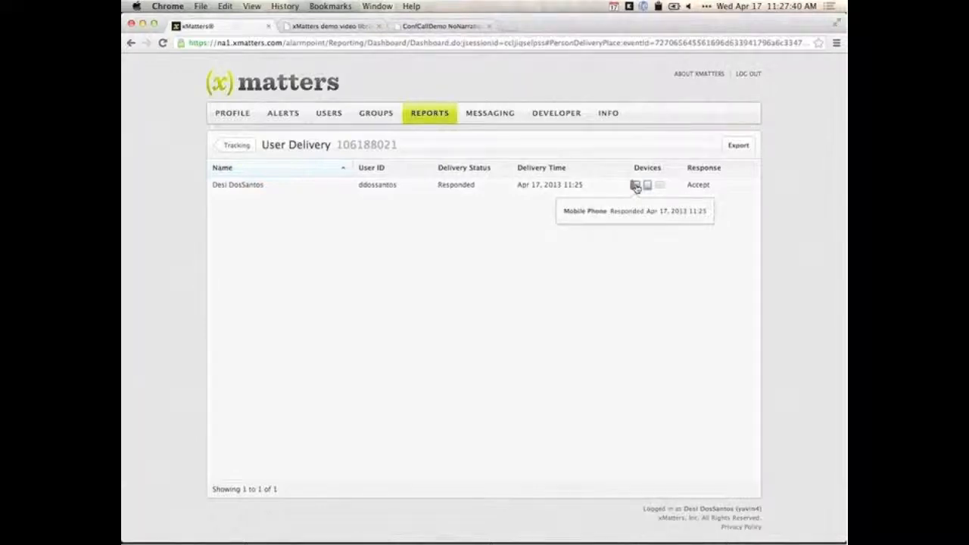
pyautogui.moveTo(711, 193)
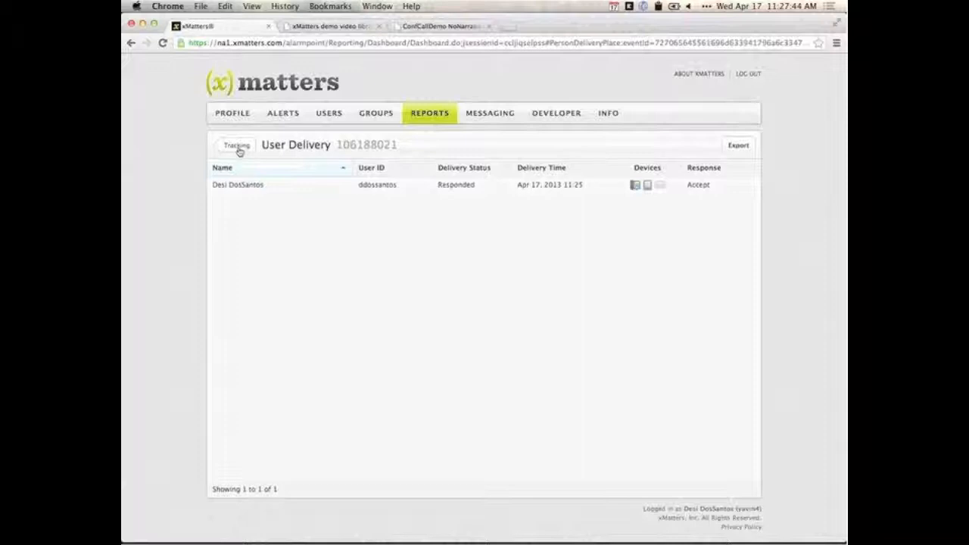
pyautogui.click(236, 145)
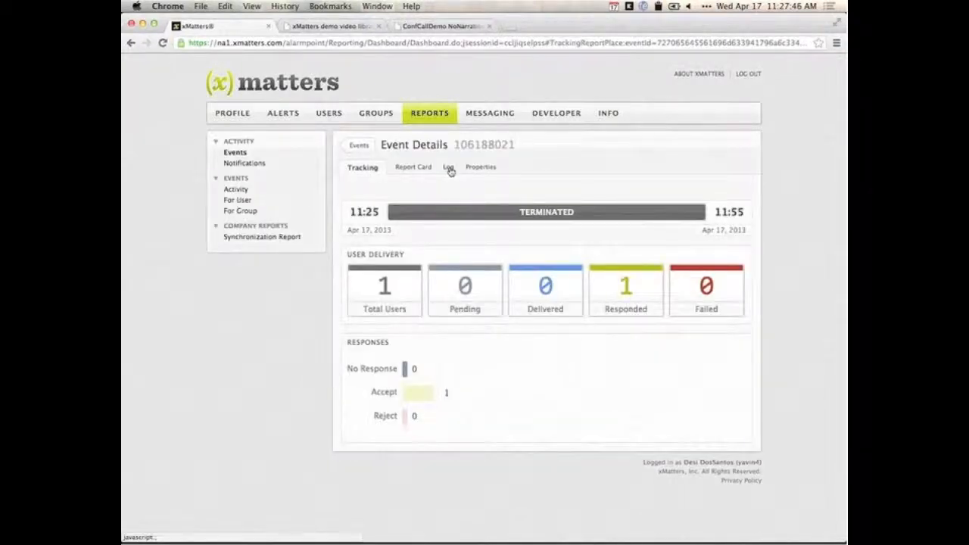
# Review event 106188021's audit log, then go to the Messaging area
pyautogui.click(449, 167)
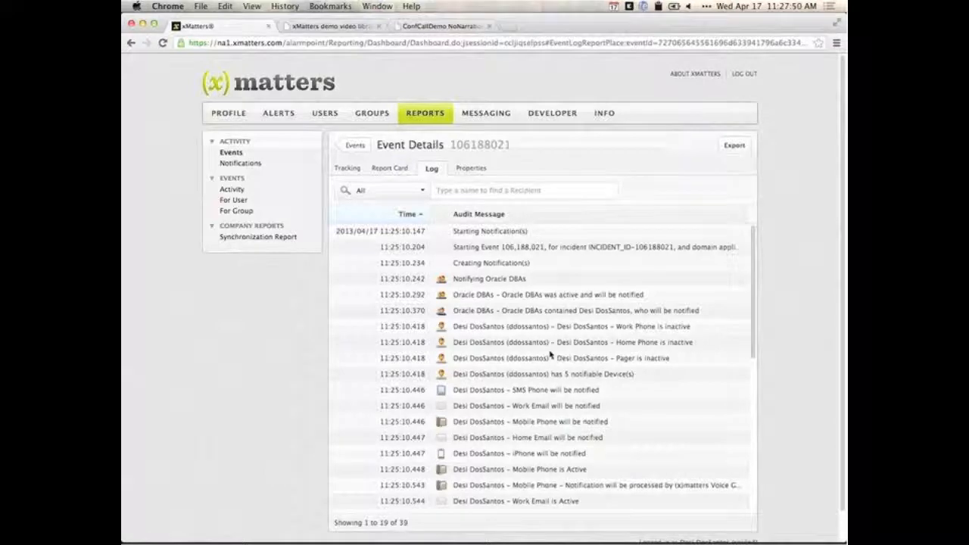
pyautogui.scroll(-3)
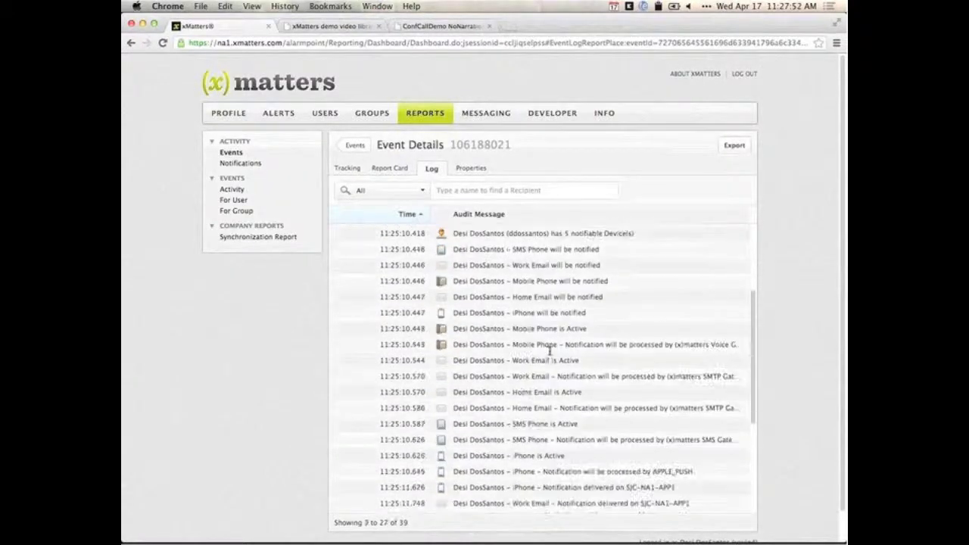
pyautogui.scroll(-3)
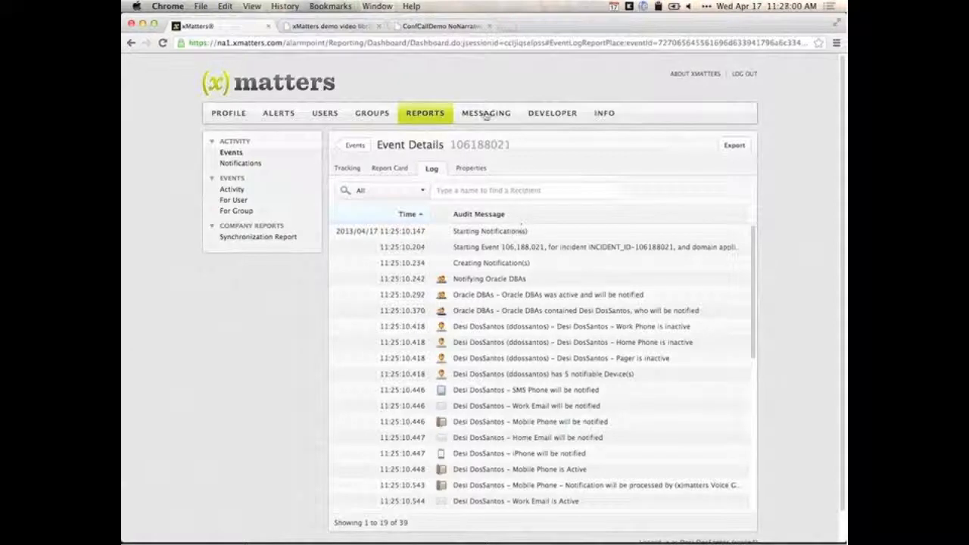
pyautogui.click(485, 113)
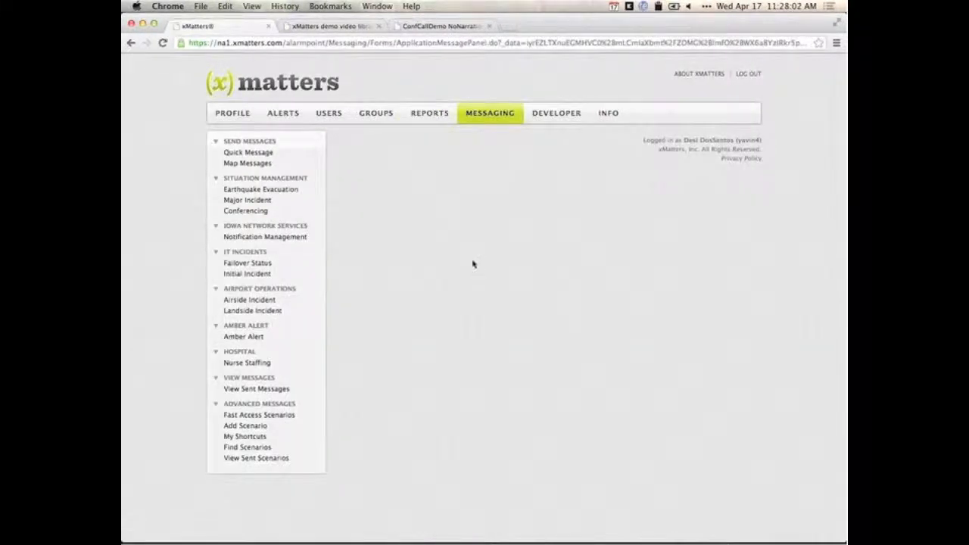
# Open a blank Quick Message form, then switch to the ConfCallDemo video tab
pyautogui.click(248, 152)
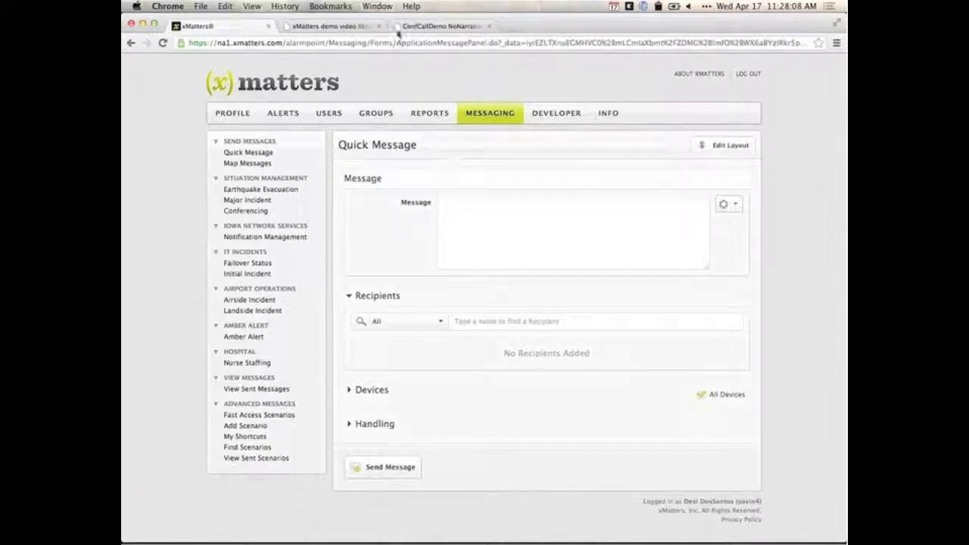
pyautogui.click(439, 25)
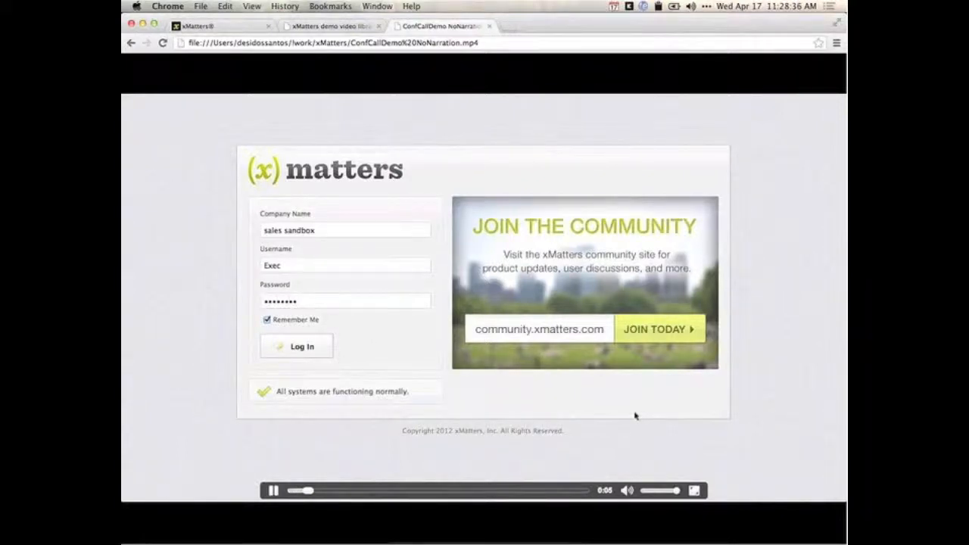
# Log in to the sales sandbox and start a Conference Bridge summarized 'Need everyone on the call'
pyautogui.click(296, 346)
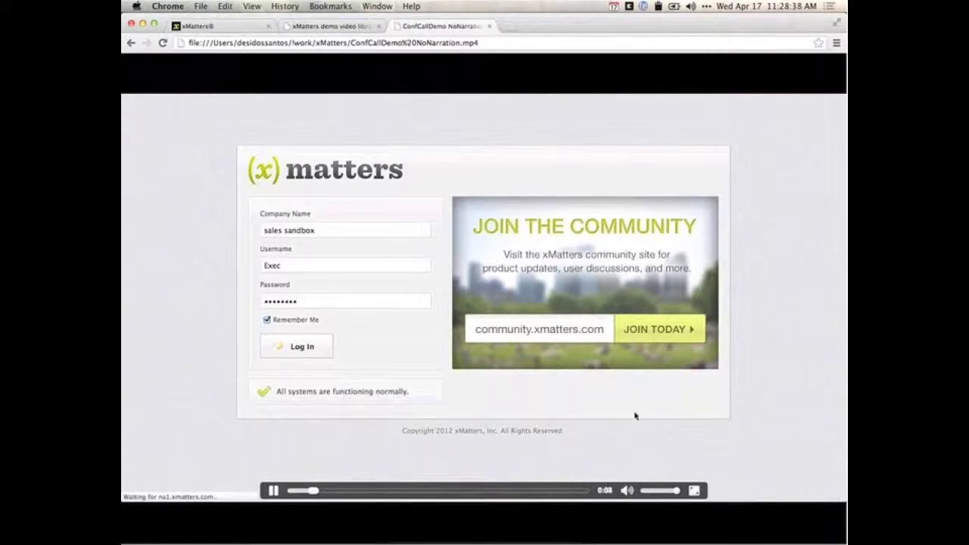
pyautogui.click(296, 346)
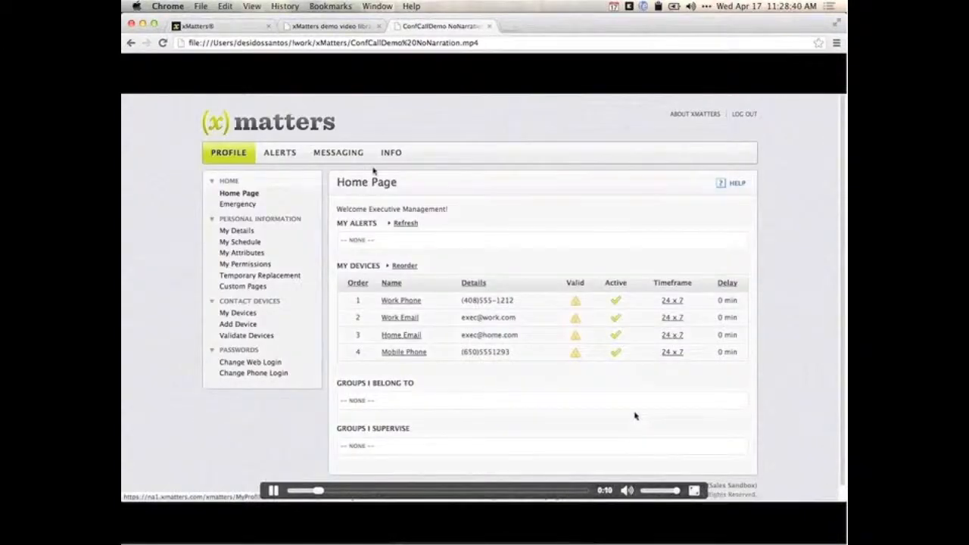
pyautogui.click(338, 152)
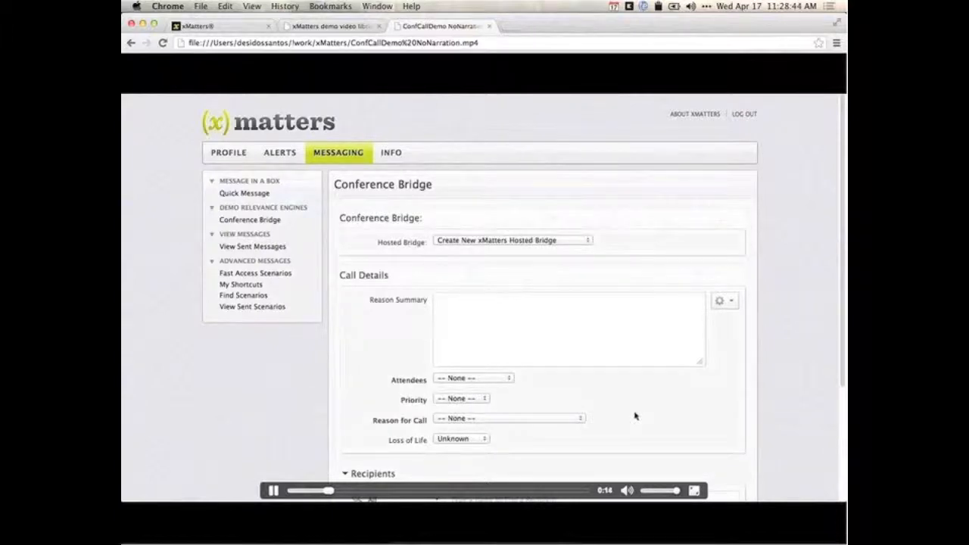
pyautogui.write('Need everyone')
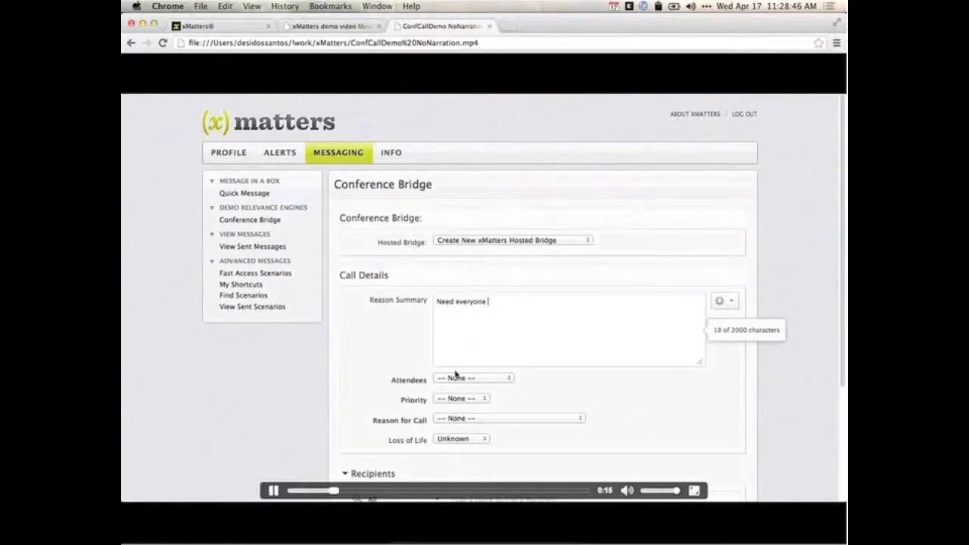
pyautogui.write('on the call')
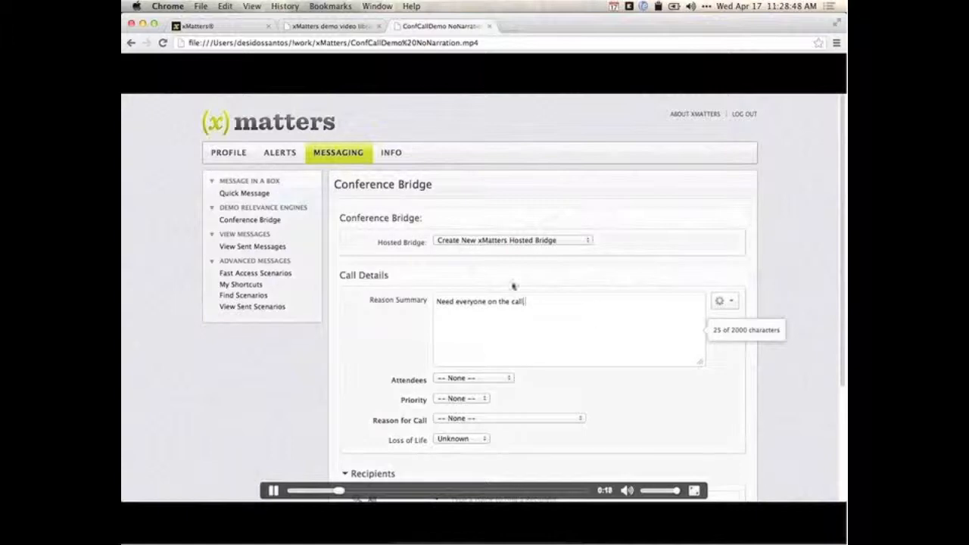
# Set attendees to Internal Only, priority Critical, reason Executive Escalation, loss of life No
pyautogui.click(473, 378)
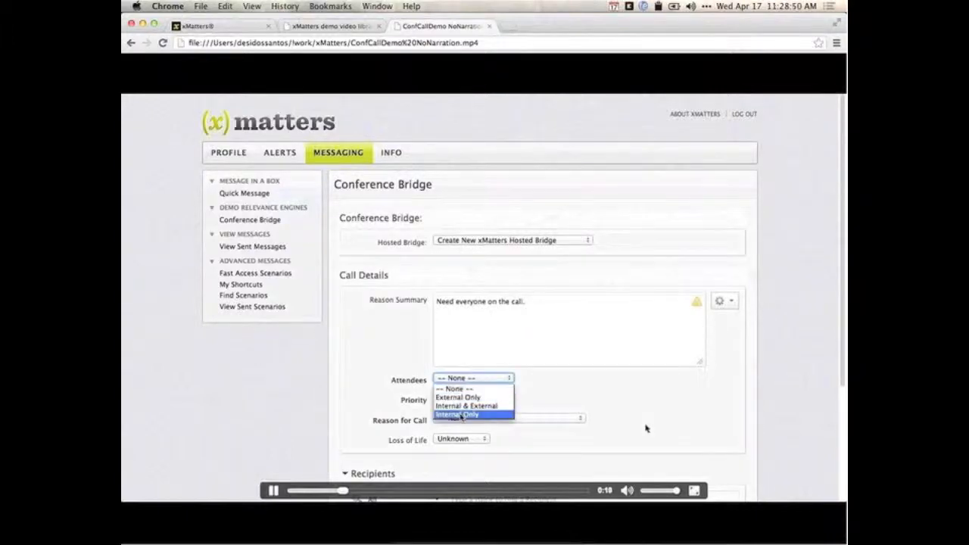
pyautogui.click(458, 414)
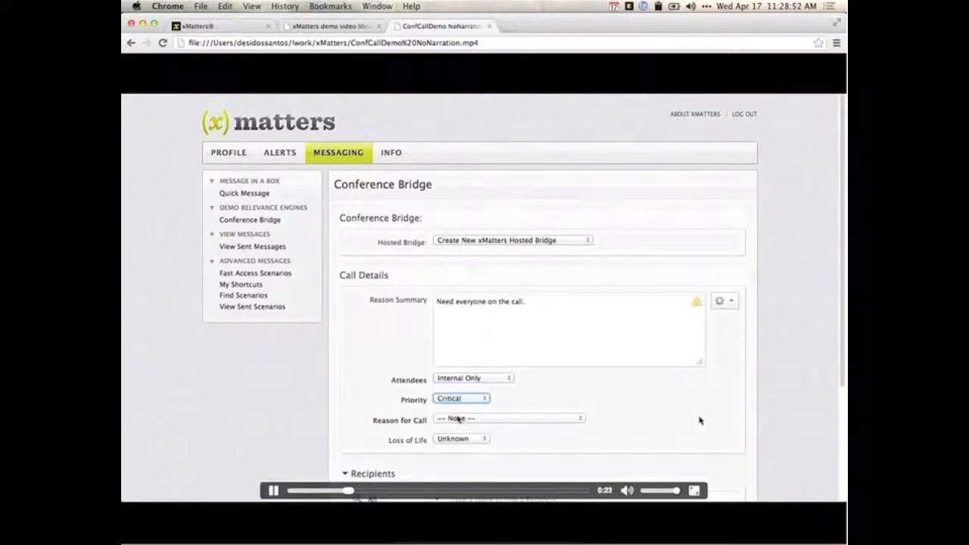
pyautogui.click(509, 418)
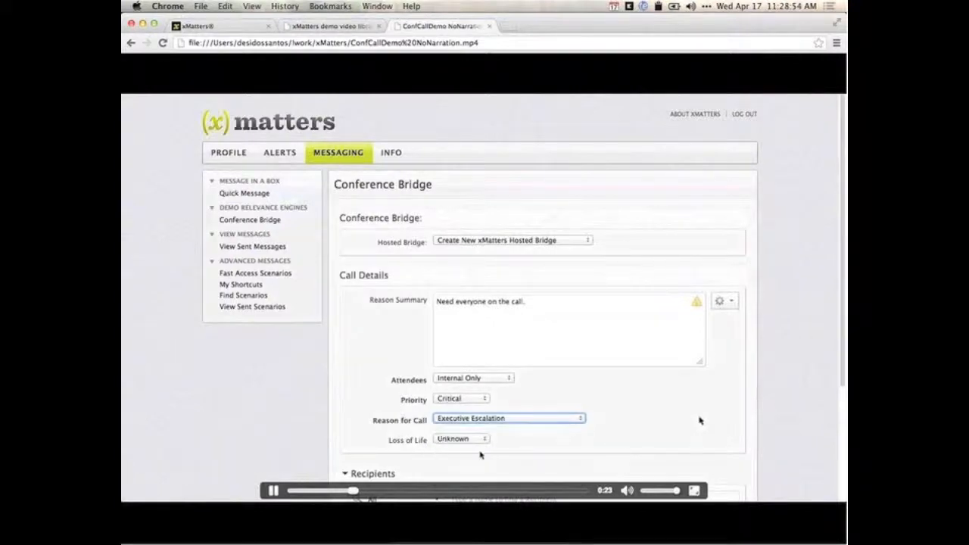
pyautogui.click(461, 439)
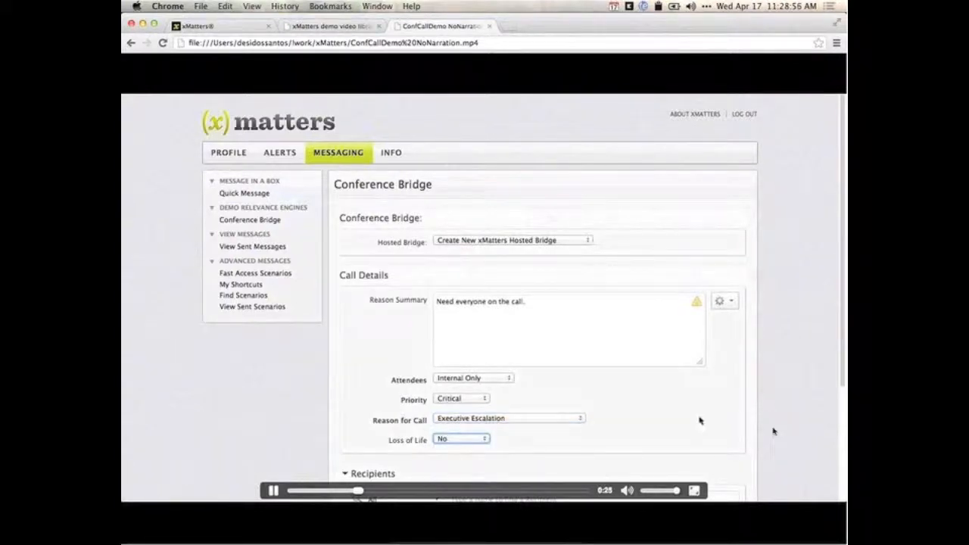
pyautogui.scroll(-3)
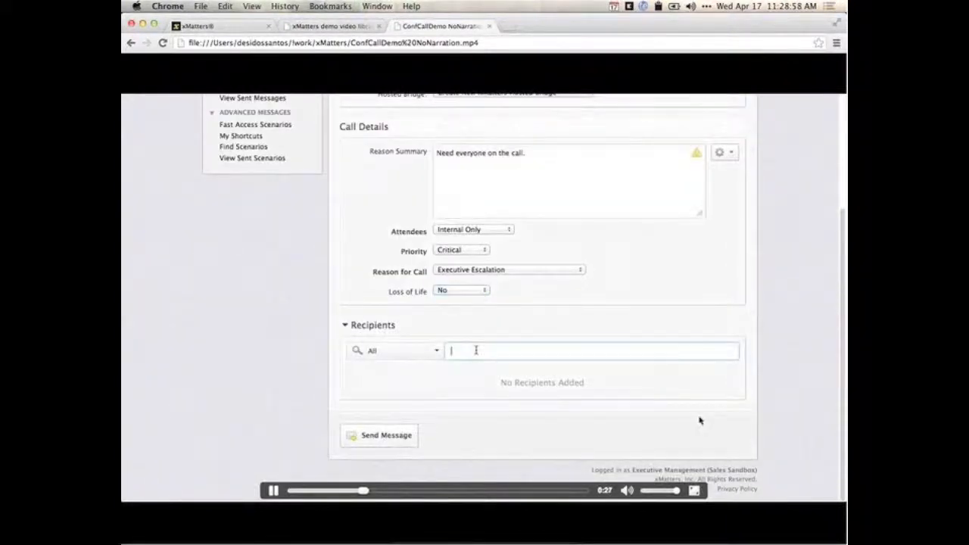
# Add Desi, Stacy and Kathy as recipients and send the conference bridge
pyautogui.write('desi')
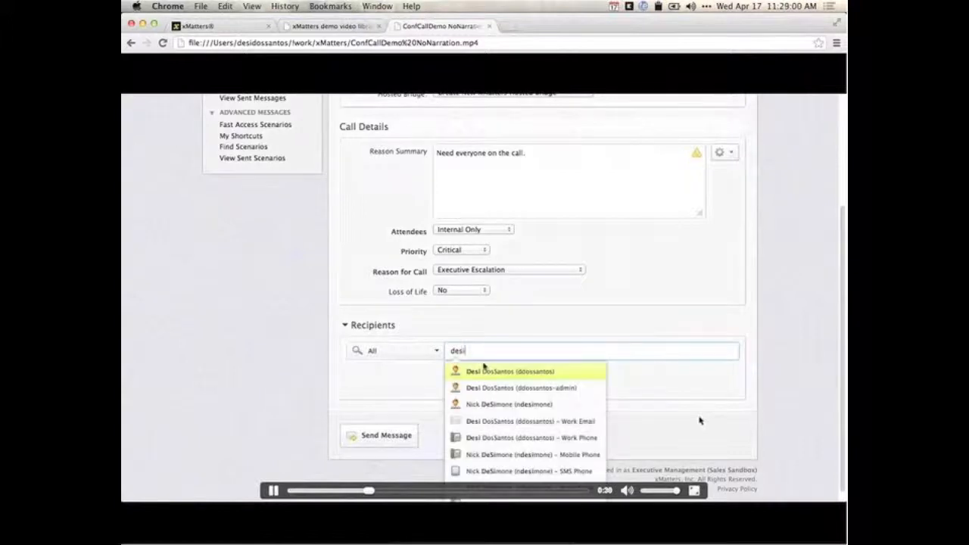
pyautogui.click(511, 371)
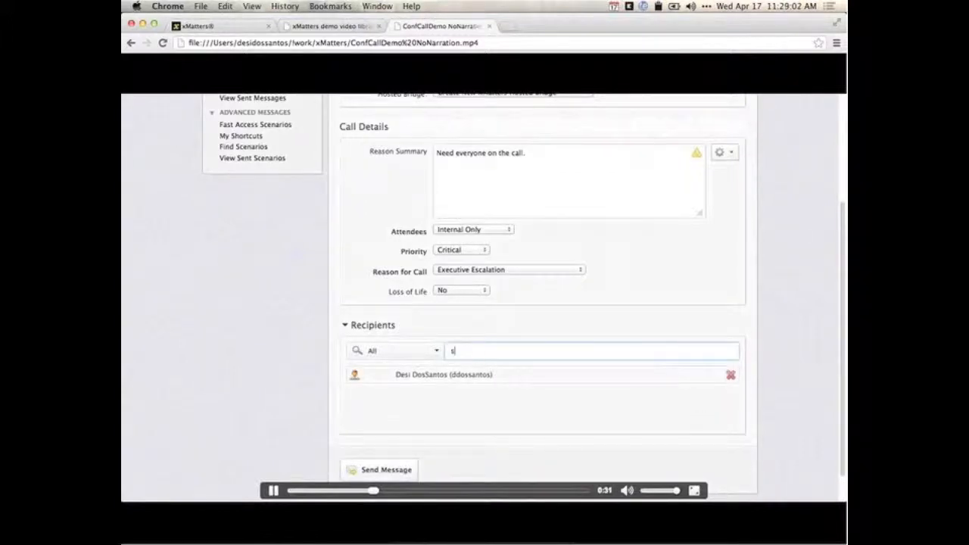
pyautogui.write('tacy')
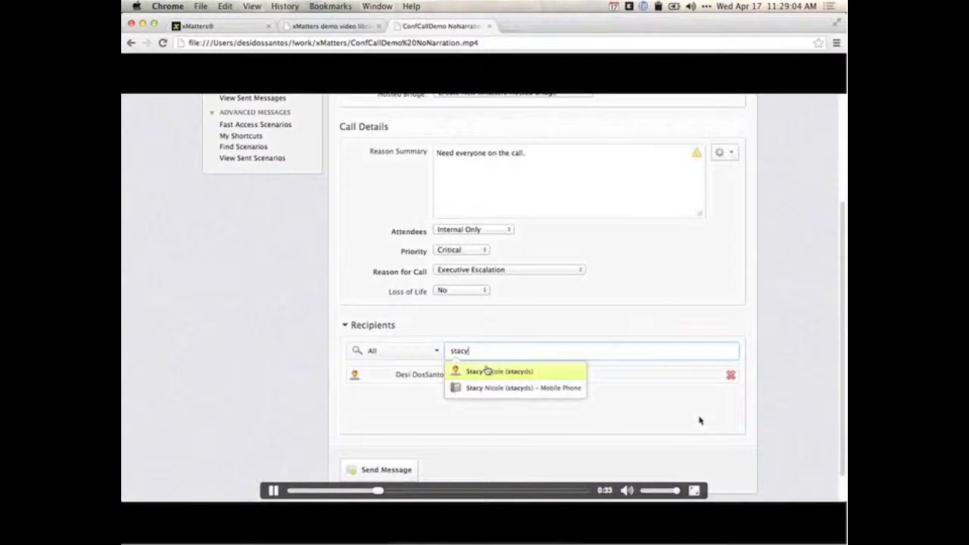
pyautogui.click(499, 371)
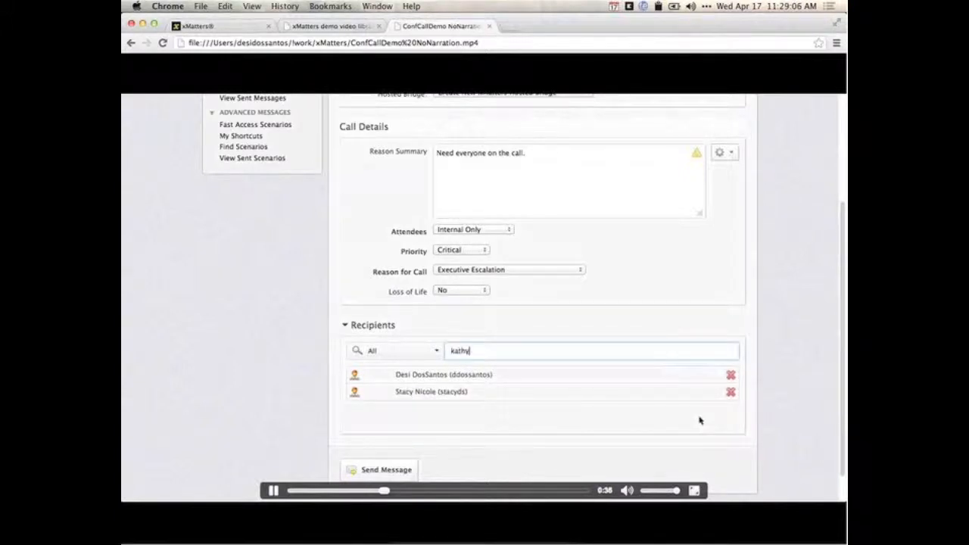
pyautogui.write('kathy')
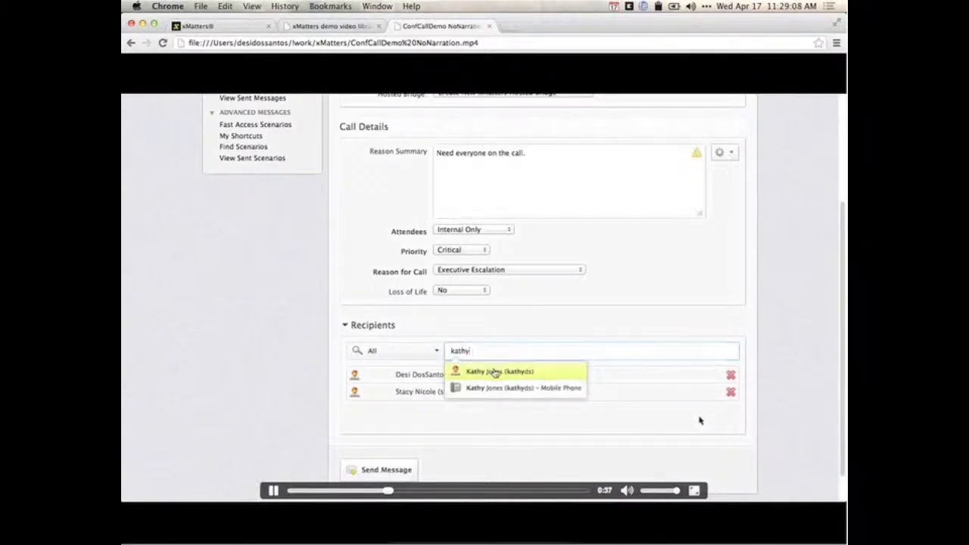
pyautogui.click(500, 370)
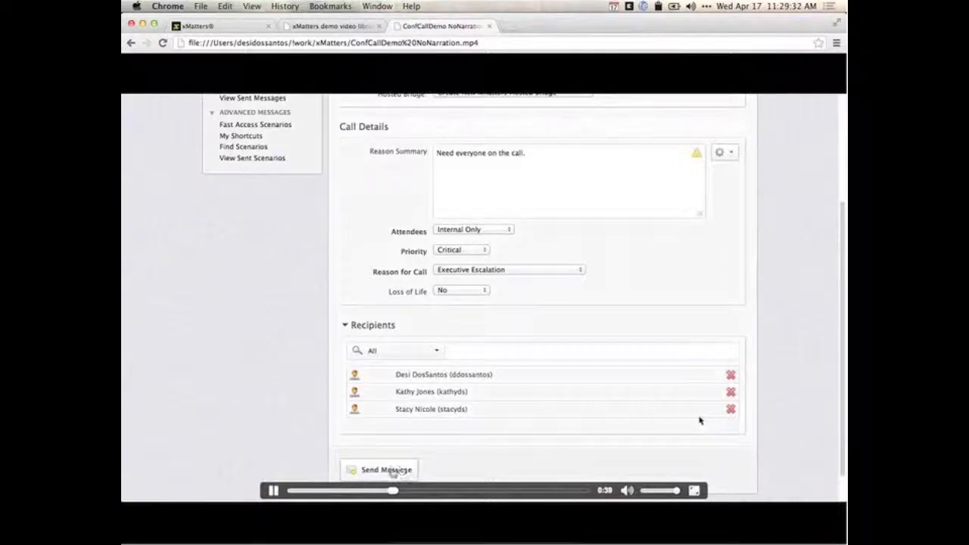
pyautogui.click(386, 470)
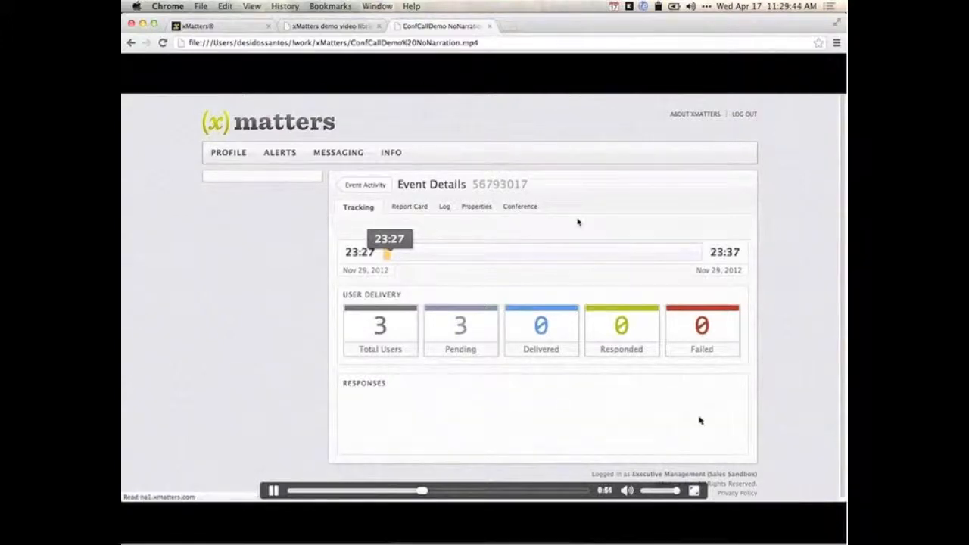
pyautogui.click(519, 205)
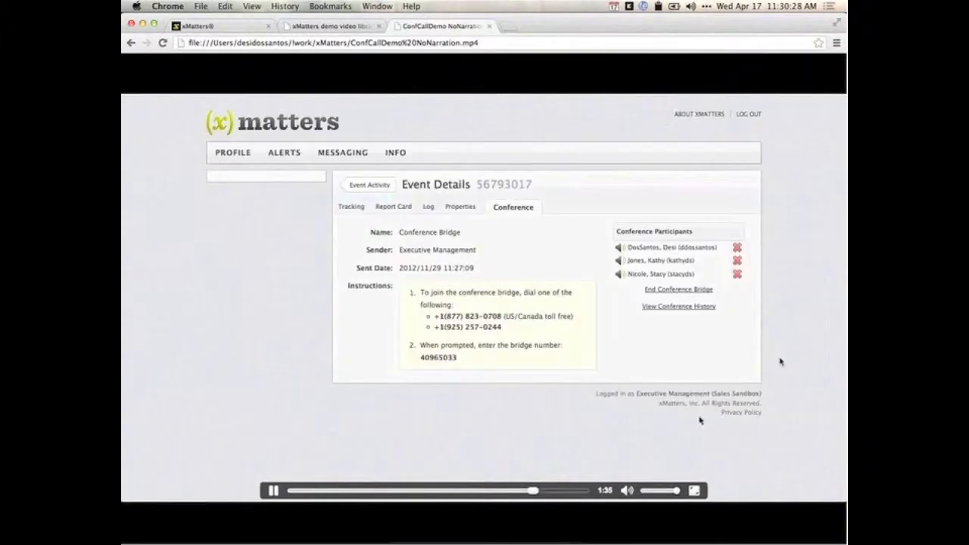
pyautogui.click(737, 274)
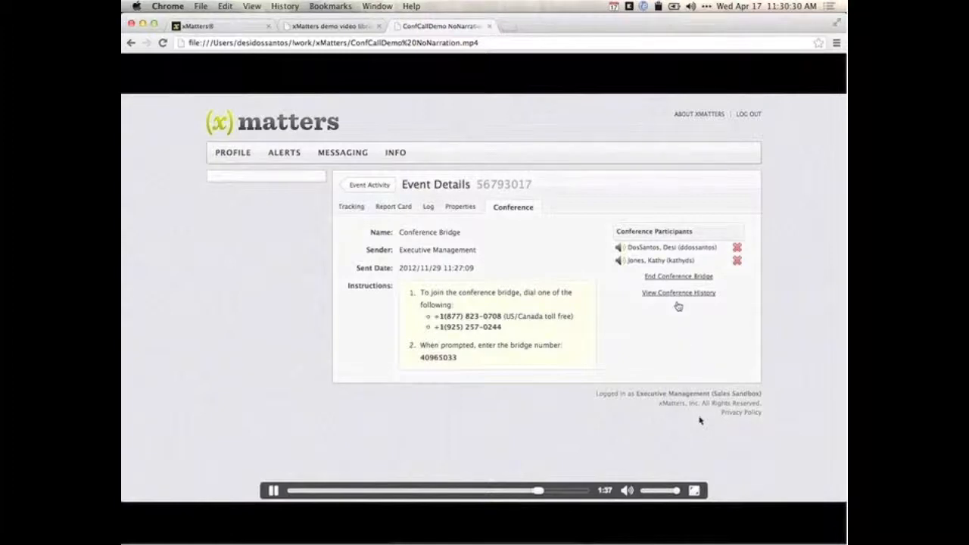
# End the conference bridge for all users and review participants' join and leave times
pyautogui.click(677, 275)
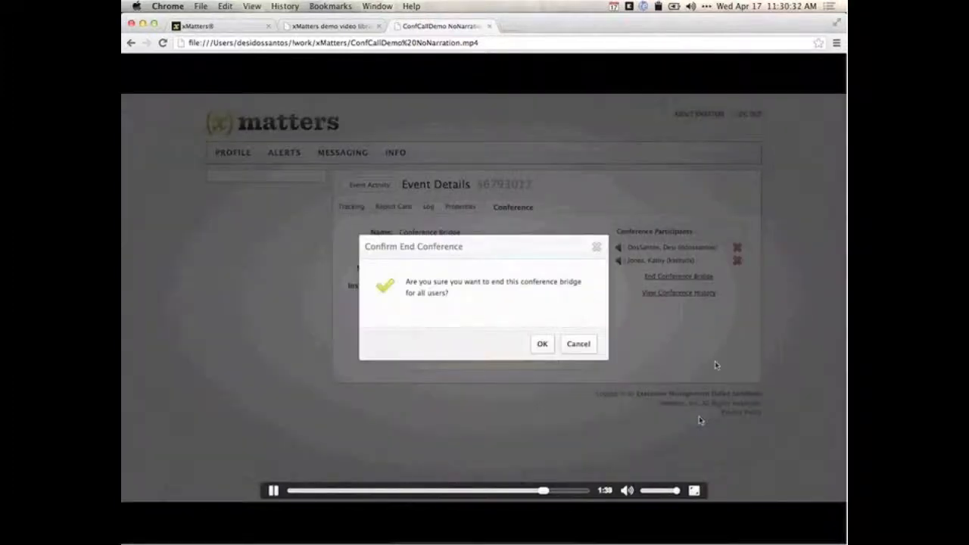
pyautogui.click(578, 344)
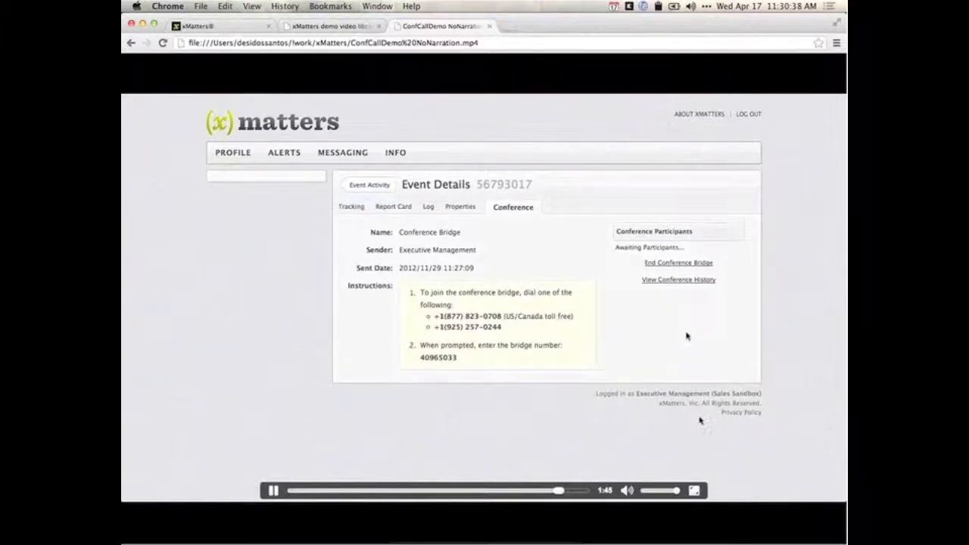
pyautogui.click(677, 263)
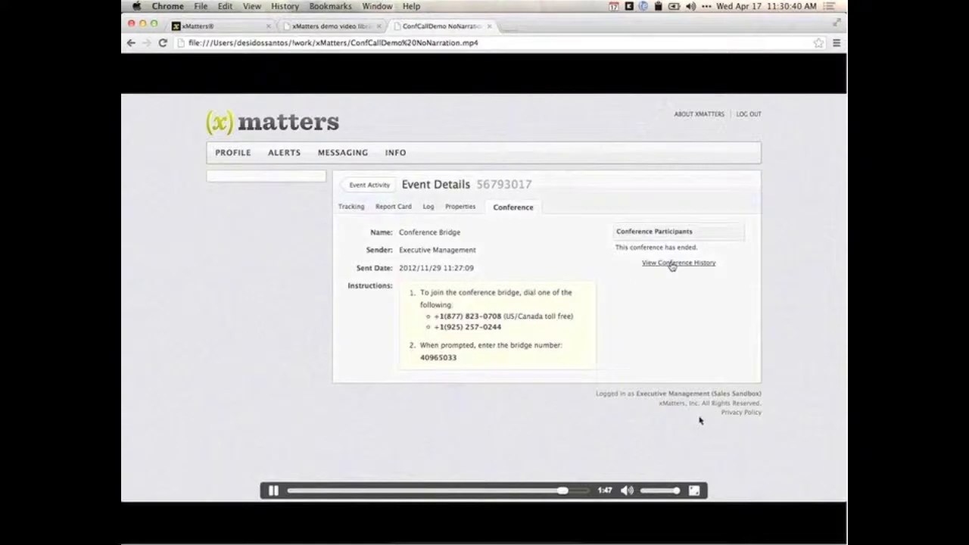
pyautogui.click(678, 262)
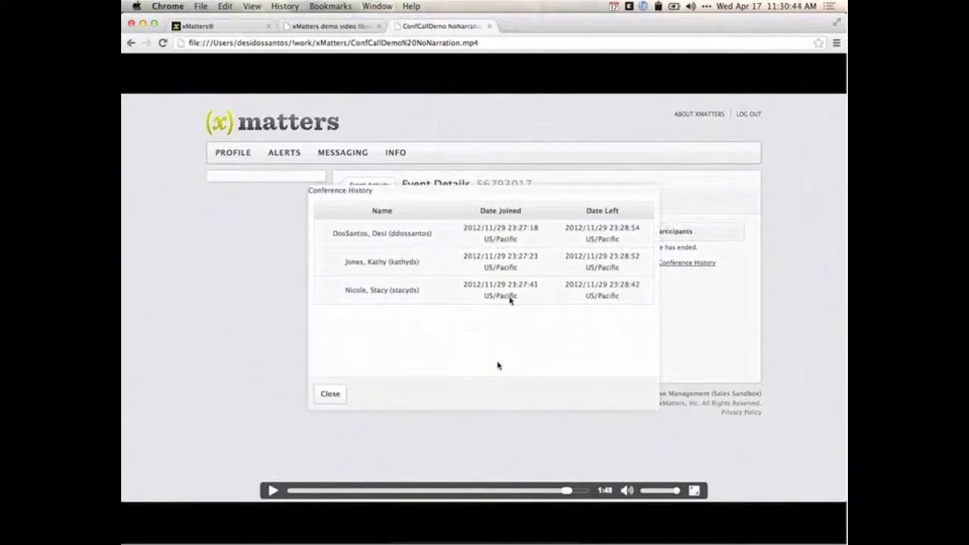
pyautogui.moveTo(526, 331)
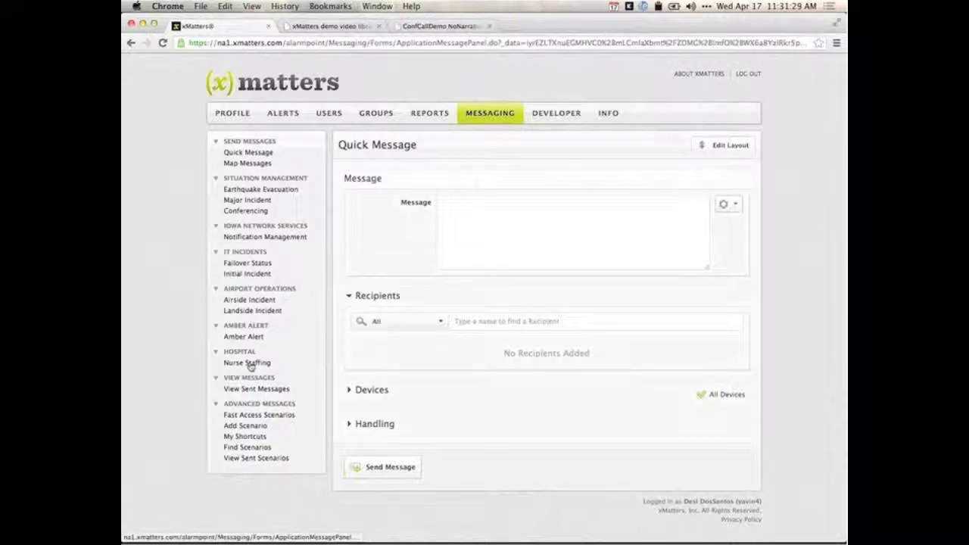
# Open Amber Alert via Nurse Staffing; set Female, Blonde hair, hair above ears
pyautogui.click(246, 363)
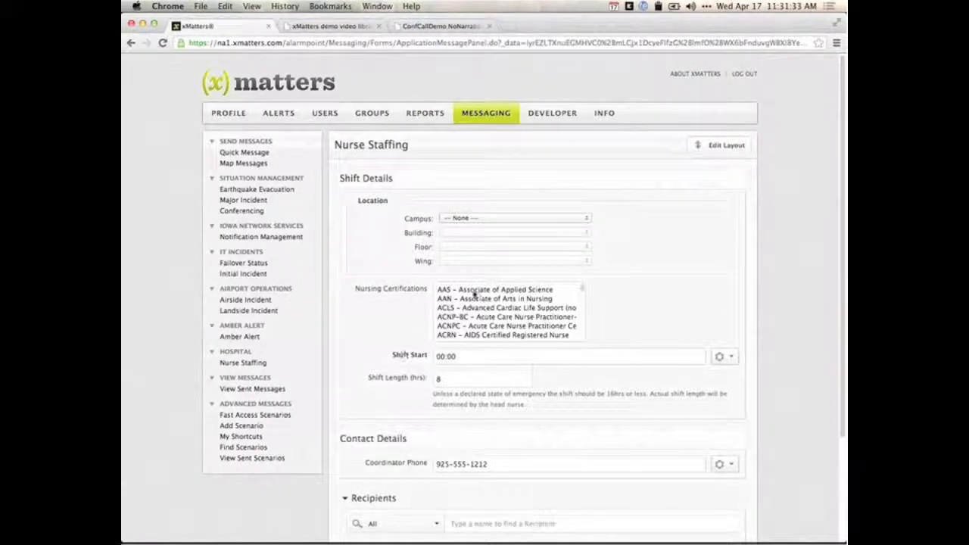
pyautogui.click(495, 289)
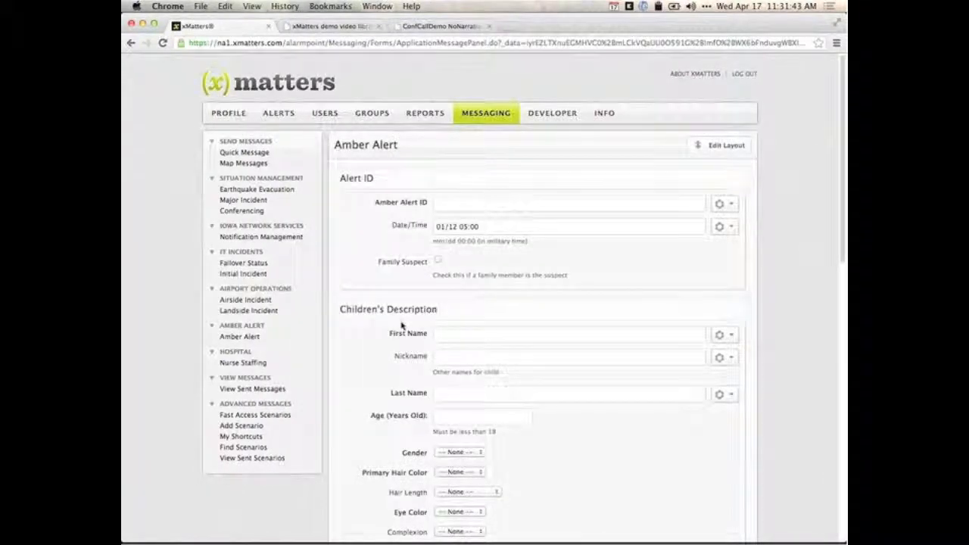
pyautogui.scroll(-3)
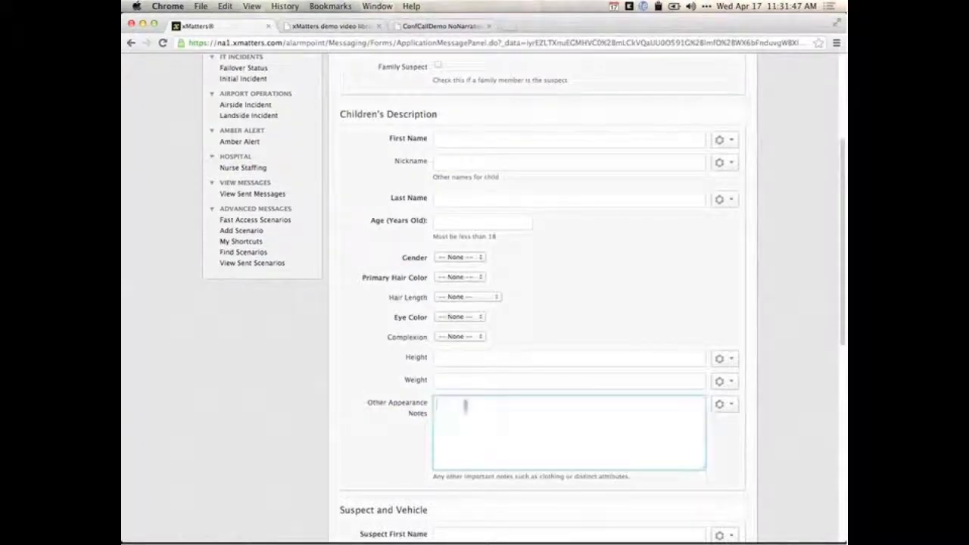
pyautogui.click(459, 257)
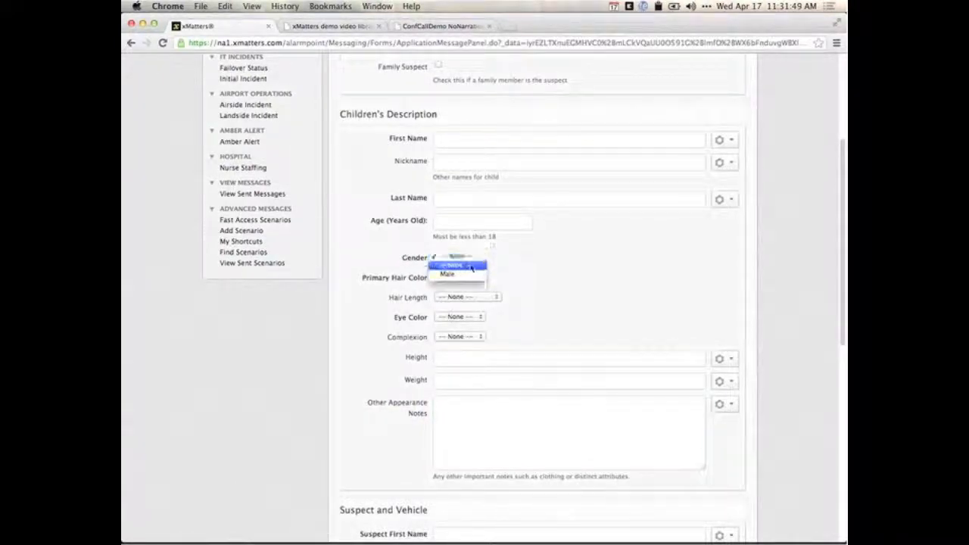
pyautogui.click(467, 295)
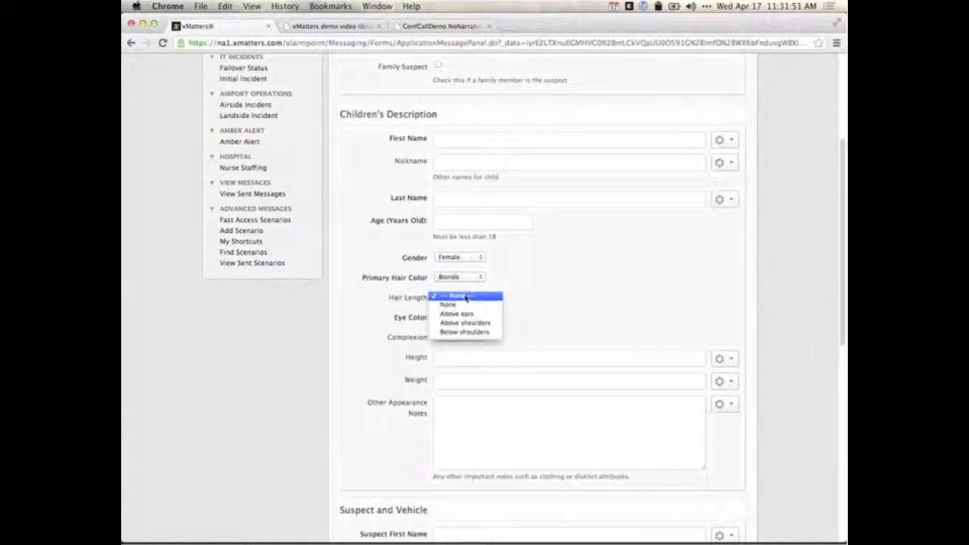
pyautogui.click(456, 313)
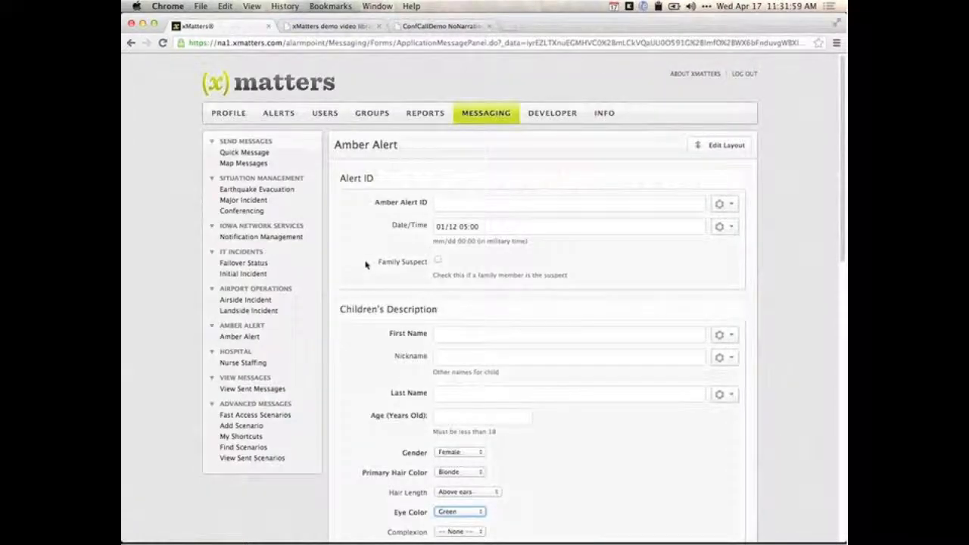
pyautogui.moveTo(424, 321)
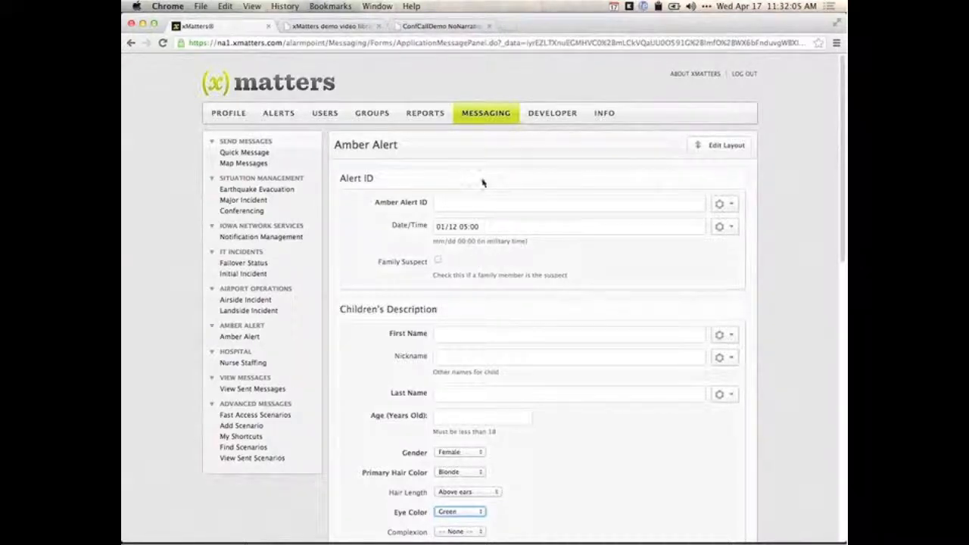
pyautogui.moveTo(347, 241)
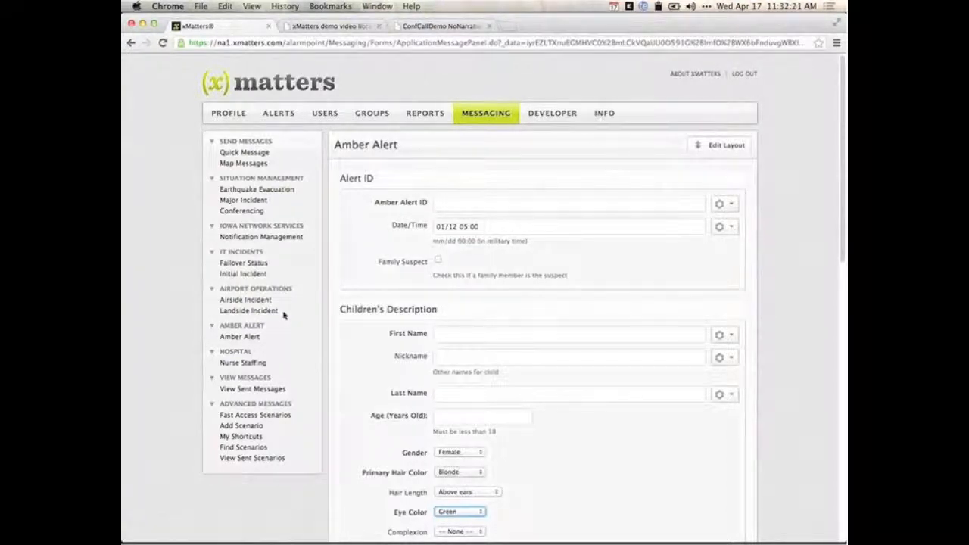
pyautogui.moveTo(323, 311)
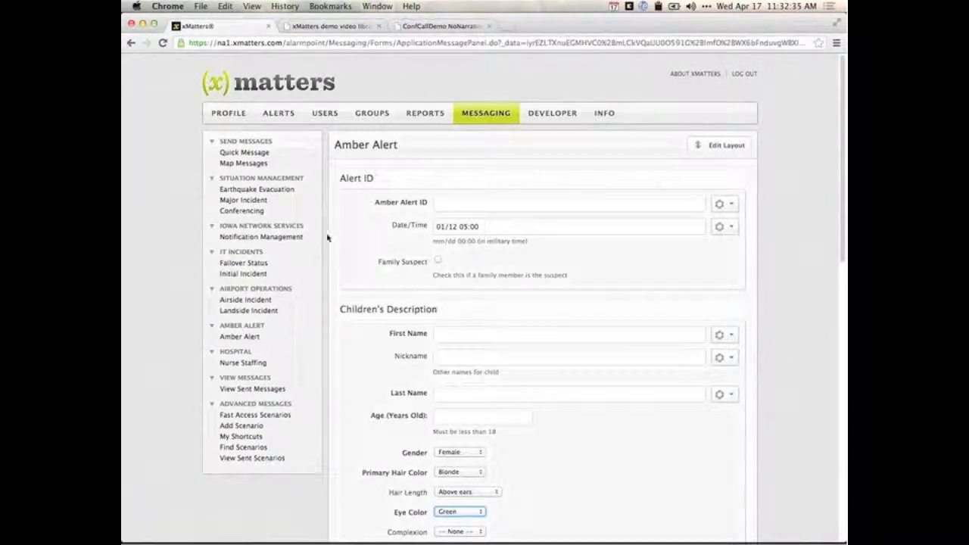
pyautogui.moveTo(325, 237)
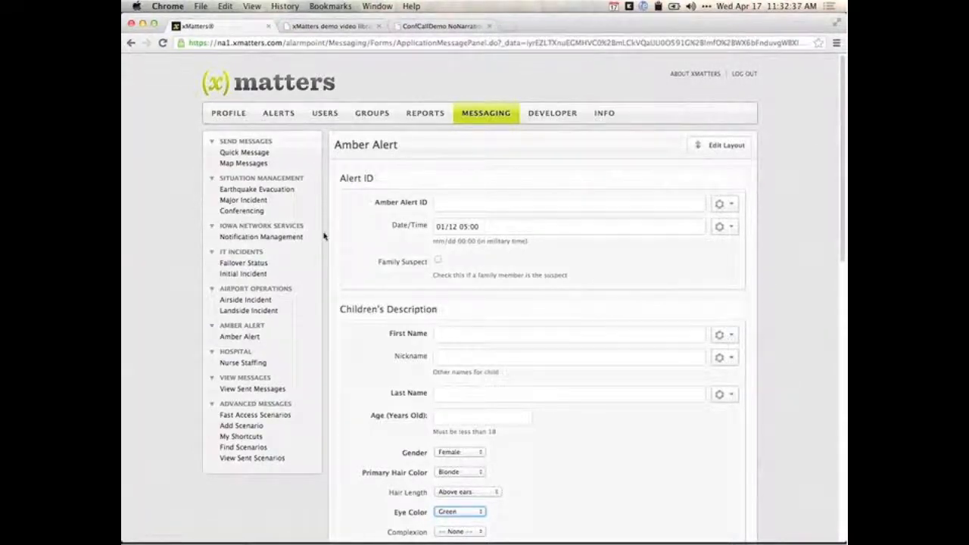
pyautogui.moveTo(271, 142)
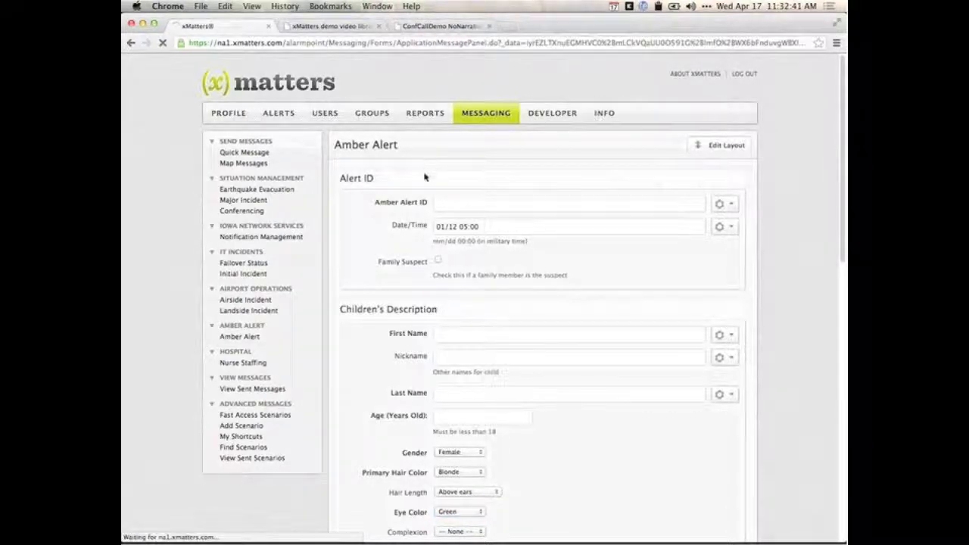
# Go from the user profile page to the Conference Bridge event's three-participant list
pyautogui.click(228, 113)
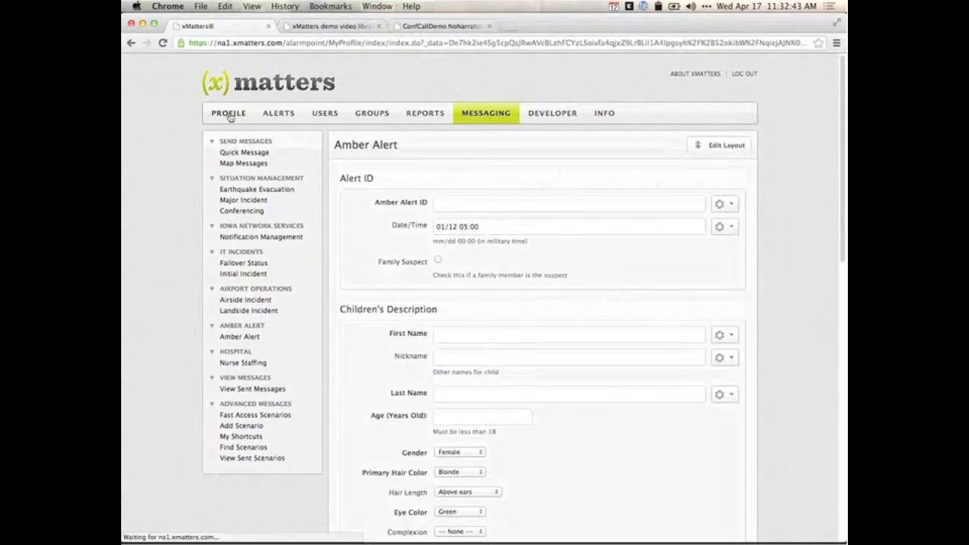
pyautogui.click(228, 113)
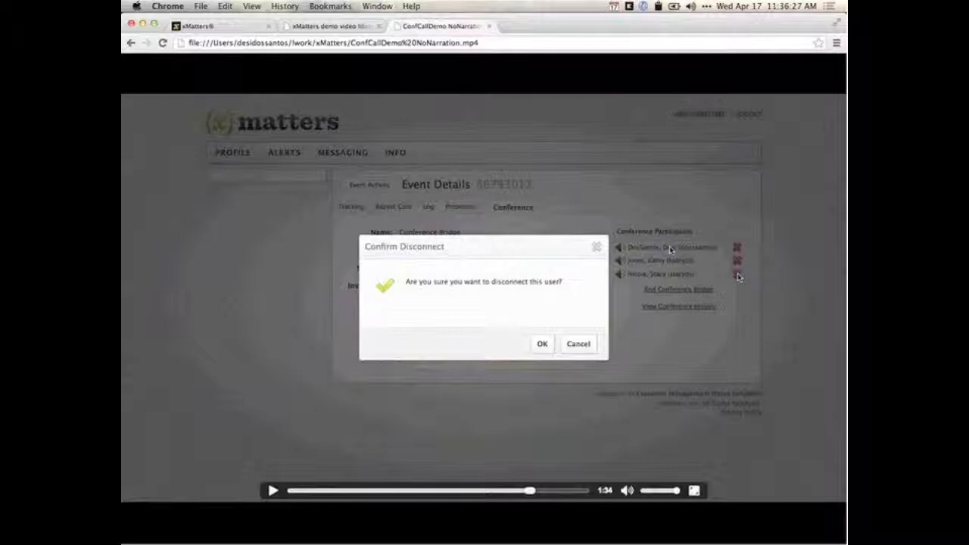
pyautogui.click(578, 343)
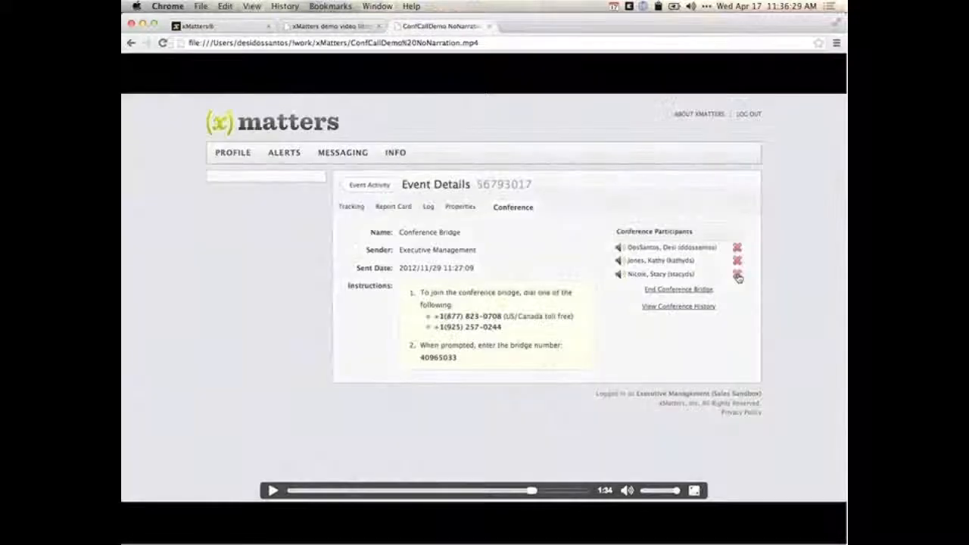